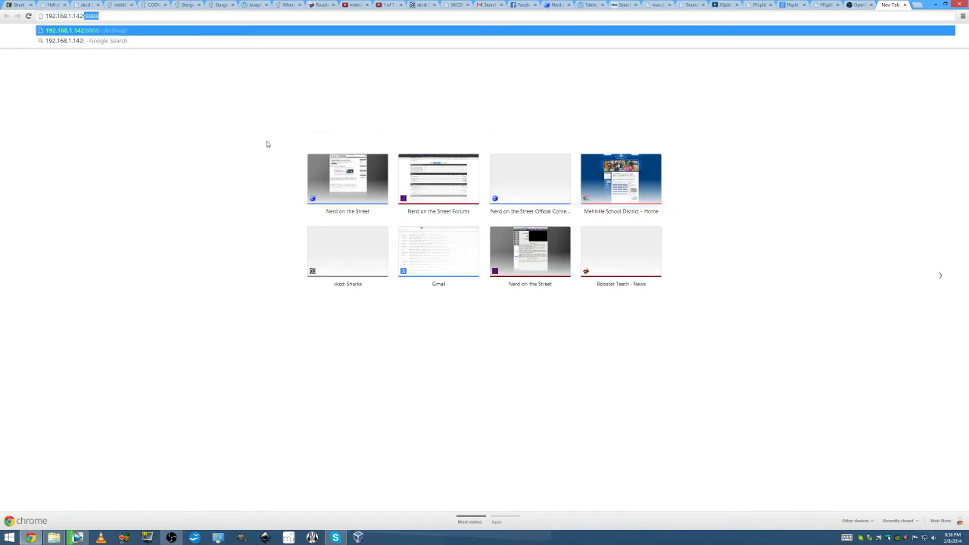
# Load the phone's AirDroid IP address and port in Chrome.
pyautogui.press('Return')
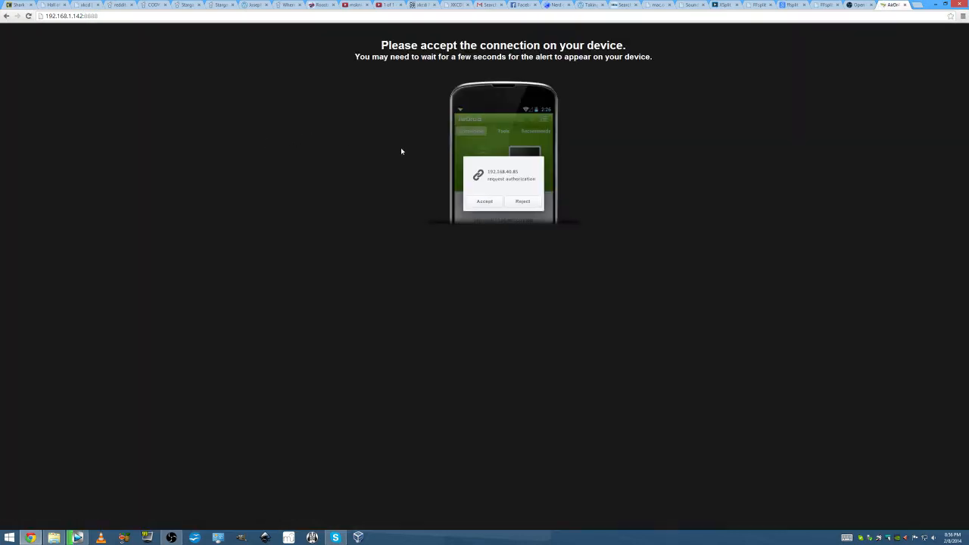
pyautogui.moveTo(557, 199)
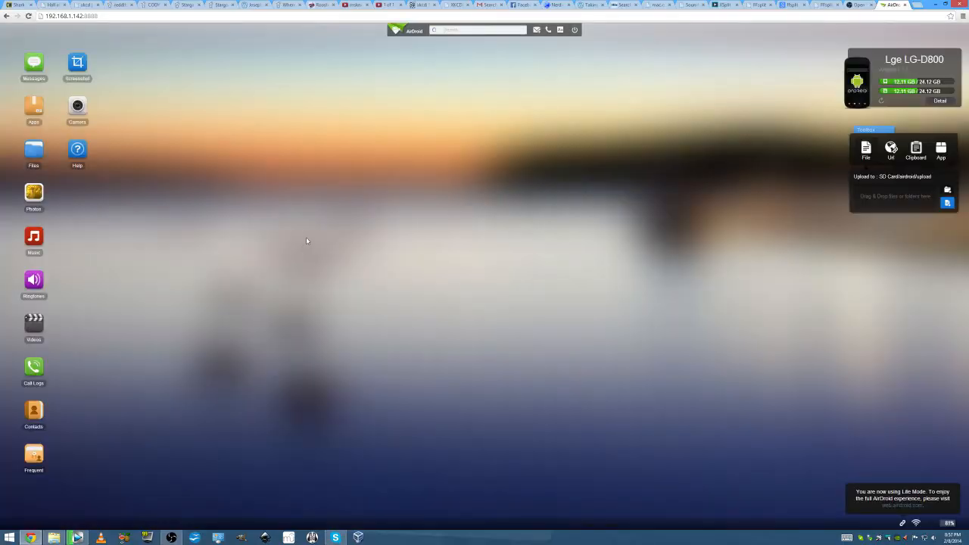
pyautogui.moveTo(397, 263)
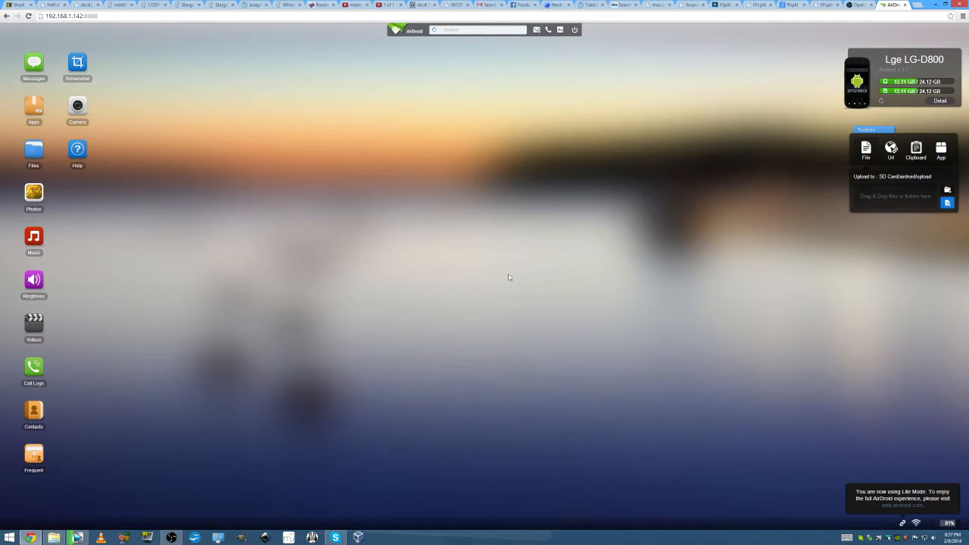
pyautogui.moveTo(292, 275)
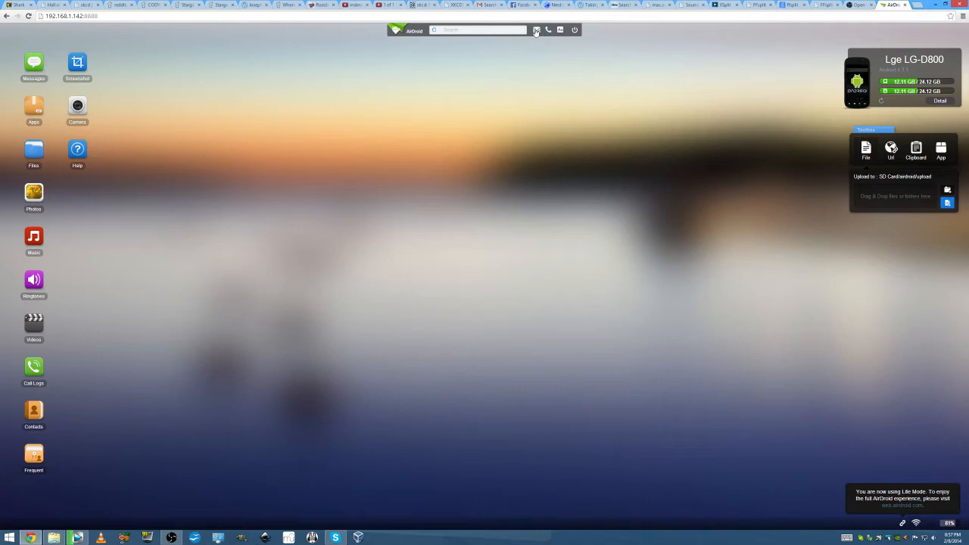
pyautogui.click(33, 65)
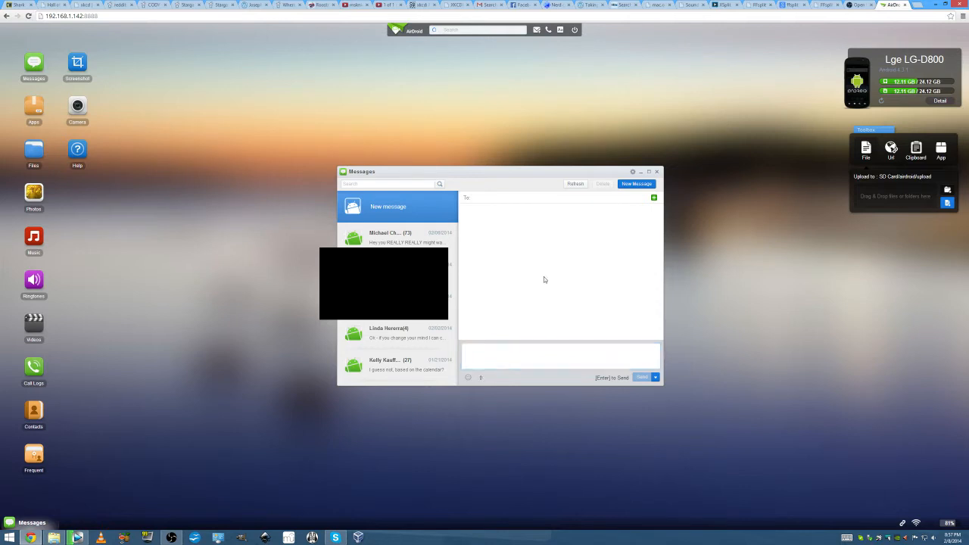
pyautogui.moveTo(624, 252)
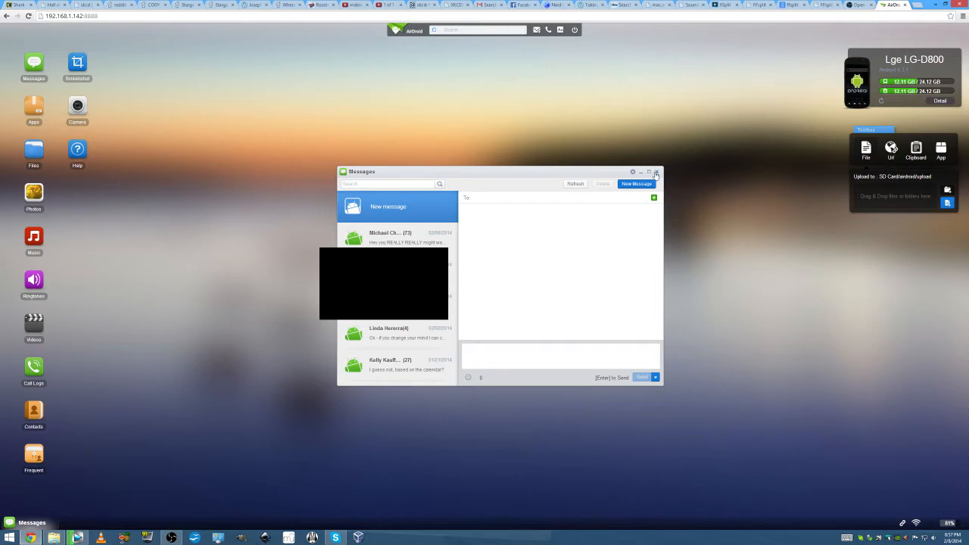
pyautogui.click(657, 173)
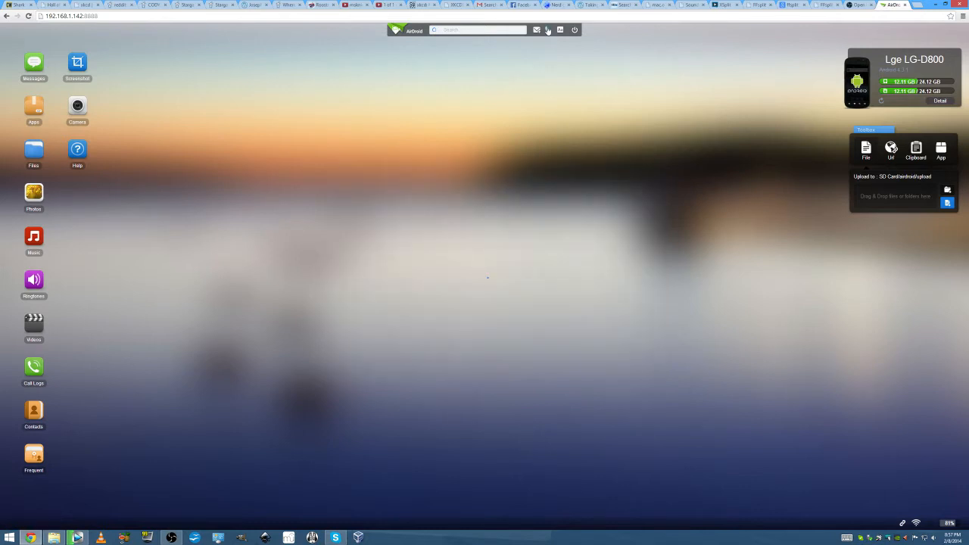
pyautogui.click(548, 30)
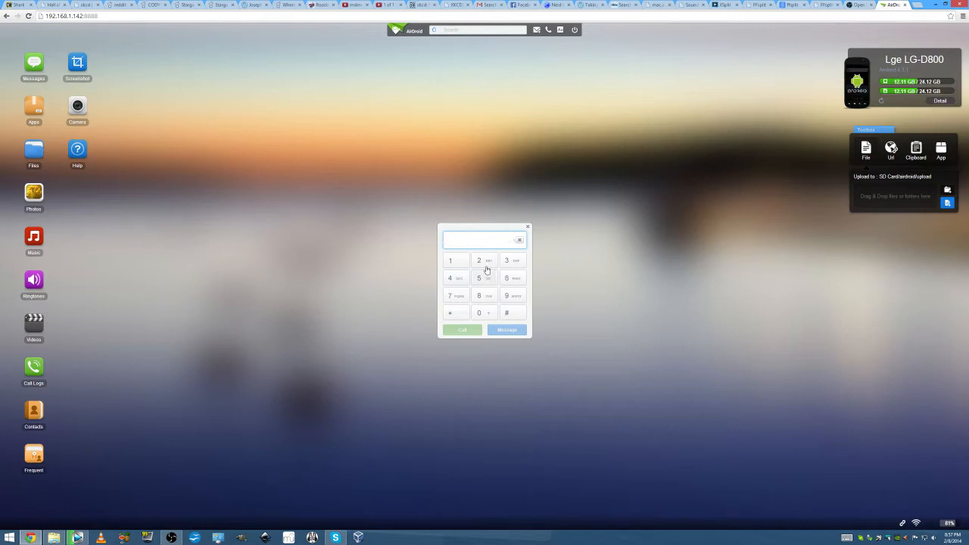
pyautogui.moveTo(471, 287)
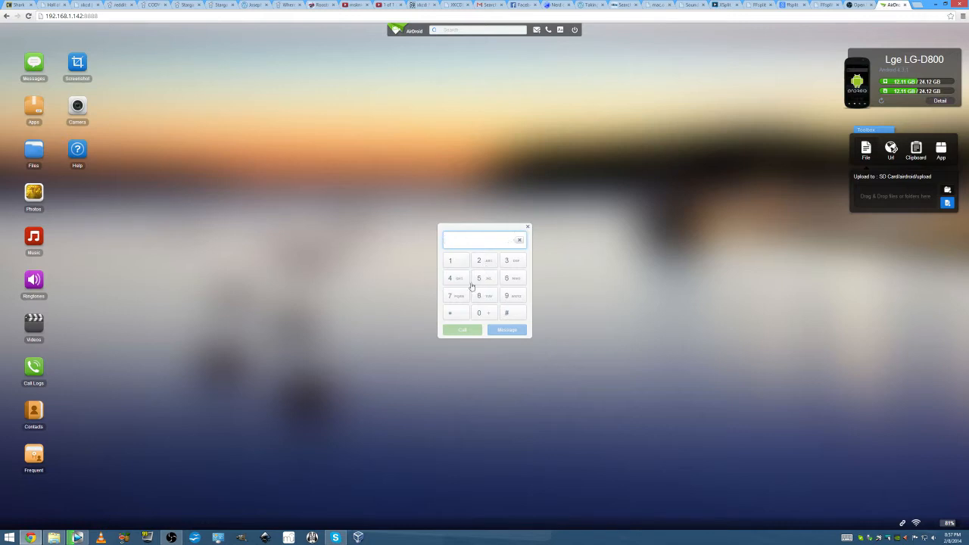
pyautogui.moveTo(492, 269)
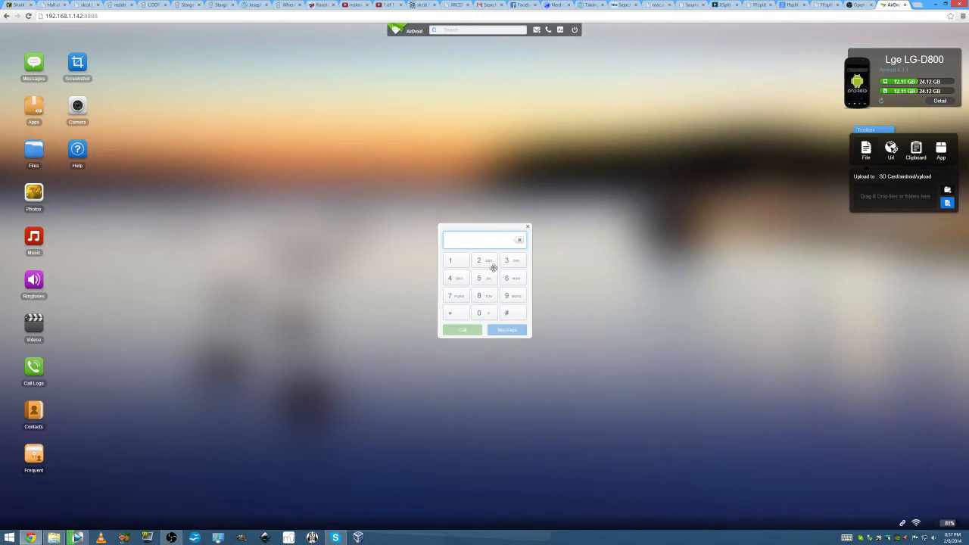
pyautogui.moveTo(534, 274)
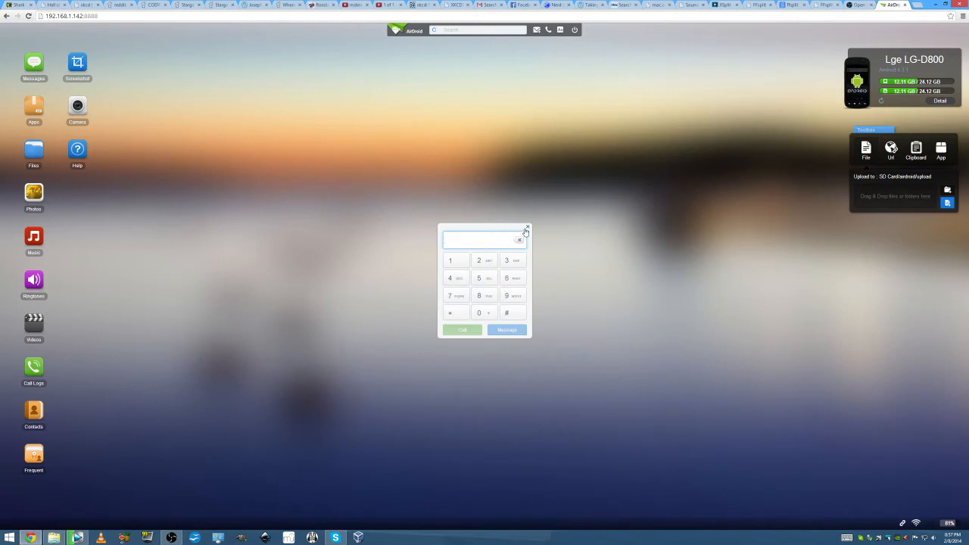
pyautogui.click(526, 228)
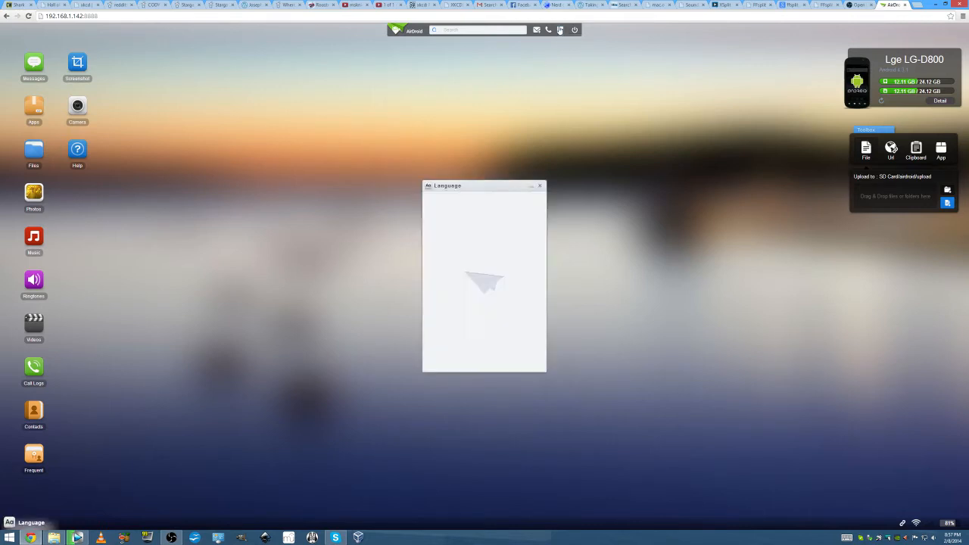
pyautogui.click(540, 185)
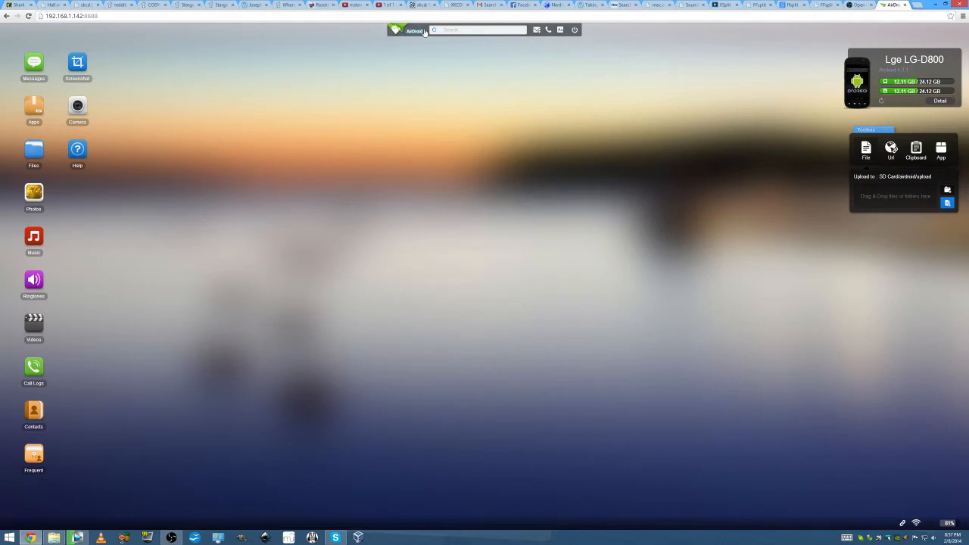
# Move the LG-D800 device panel to the top centre and review its Summary window.
pyautogui.moveTo(913, 79); pyautogui.dragTo(517, 200)
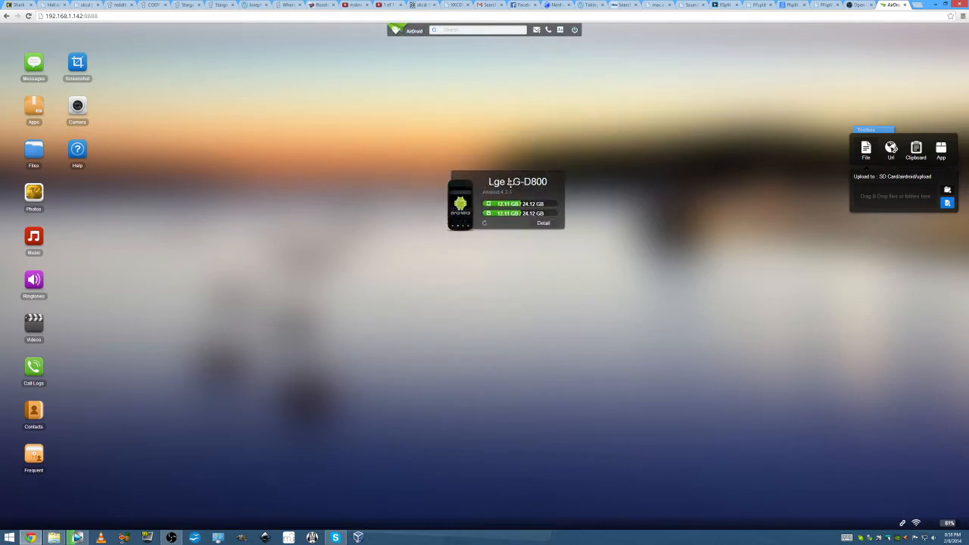
pyautogui.moveTo(516, 201); pyautogui.dragTo(566, 86)
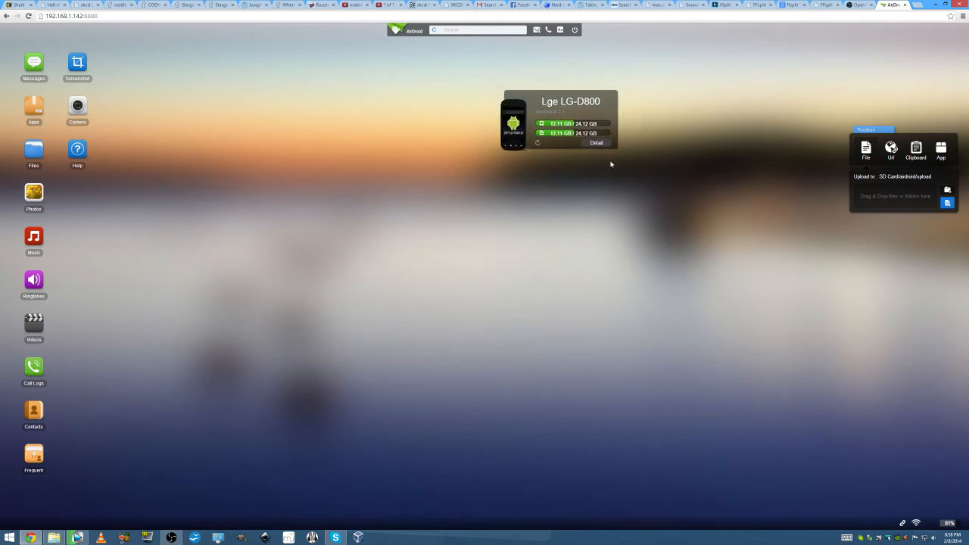
pyautogui.moveTo(520, 161)
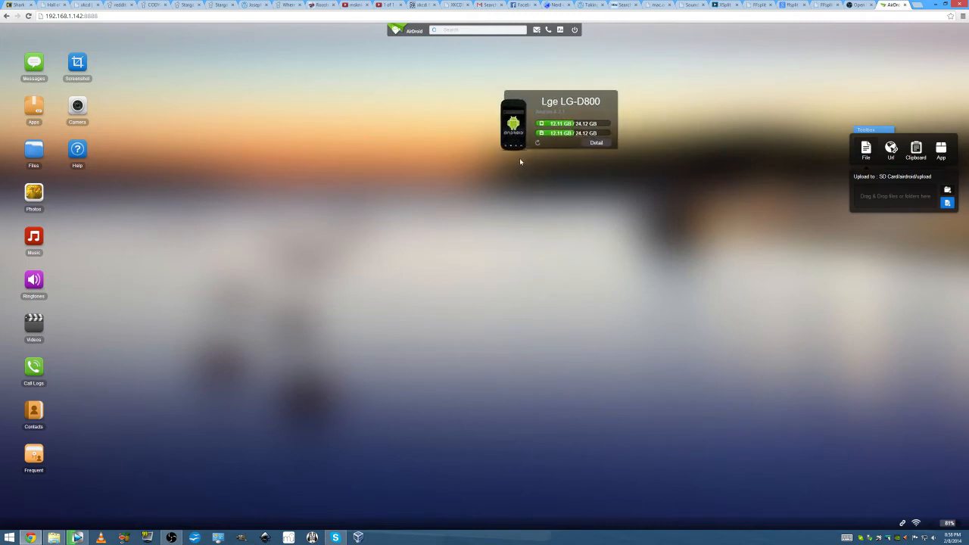
pyautogui.moveTo(450, 182)
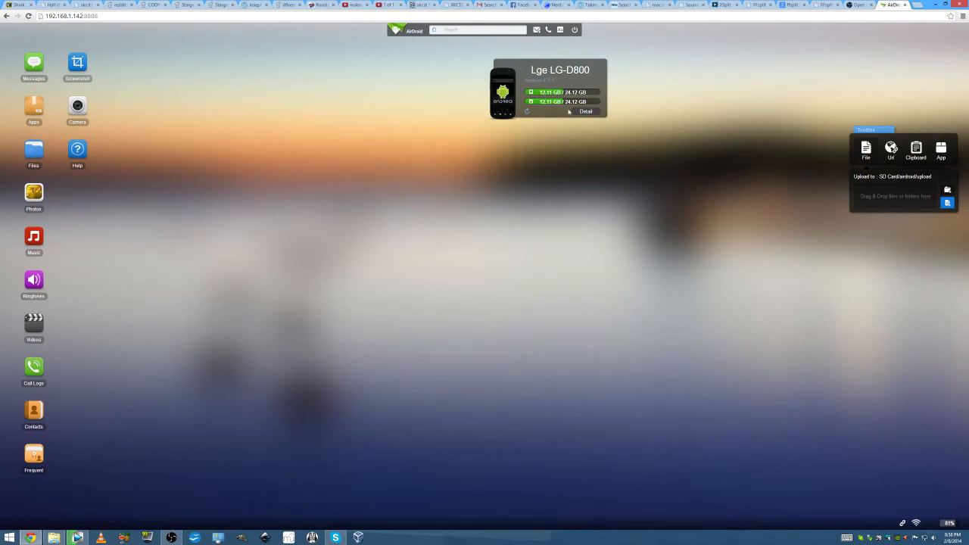
pyautogui.click(586, 112)
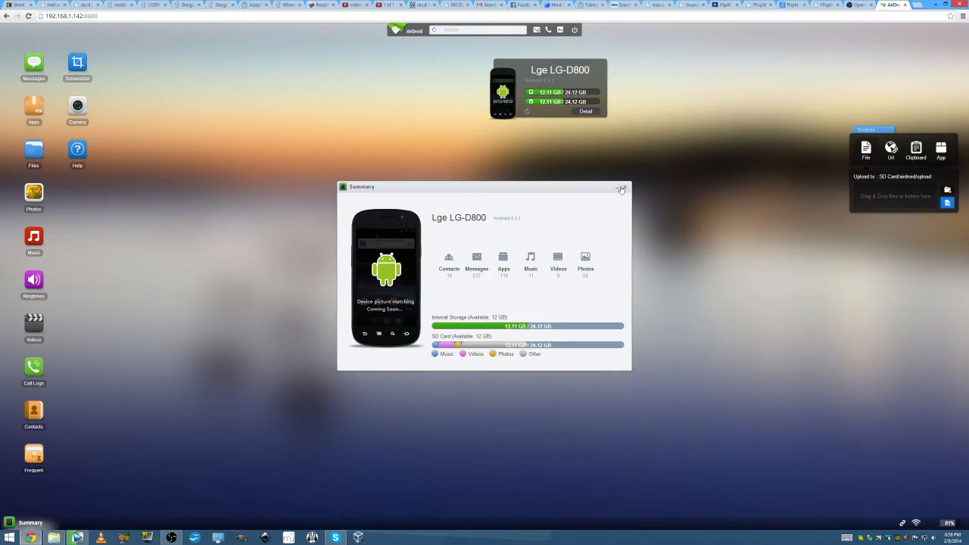
pyautogui.click(622, 188)
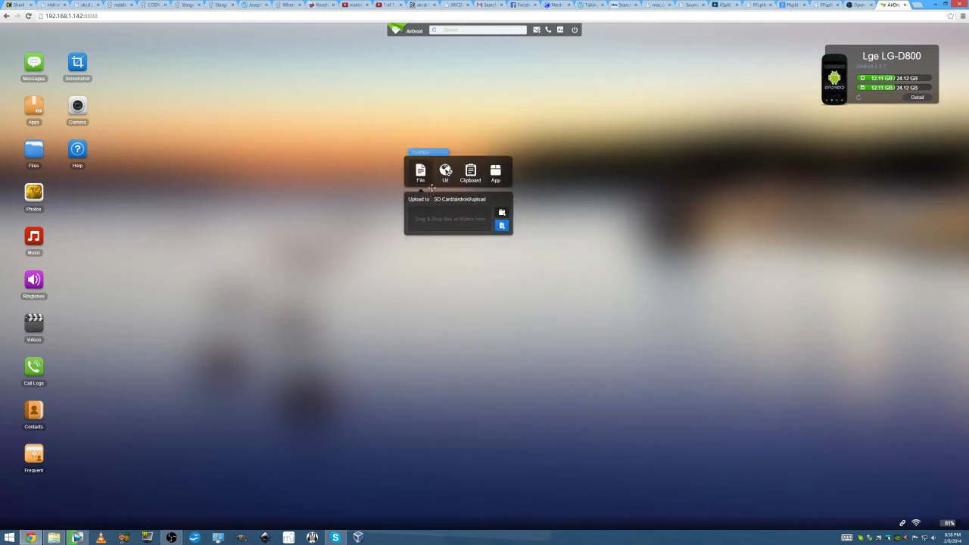
pyautogui.moveTo(159, 190)
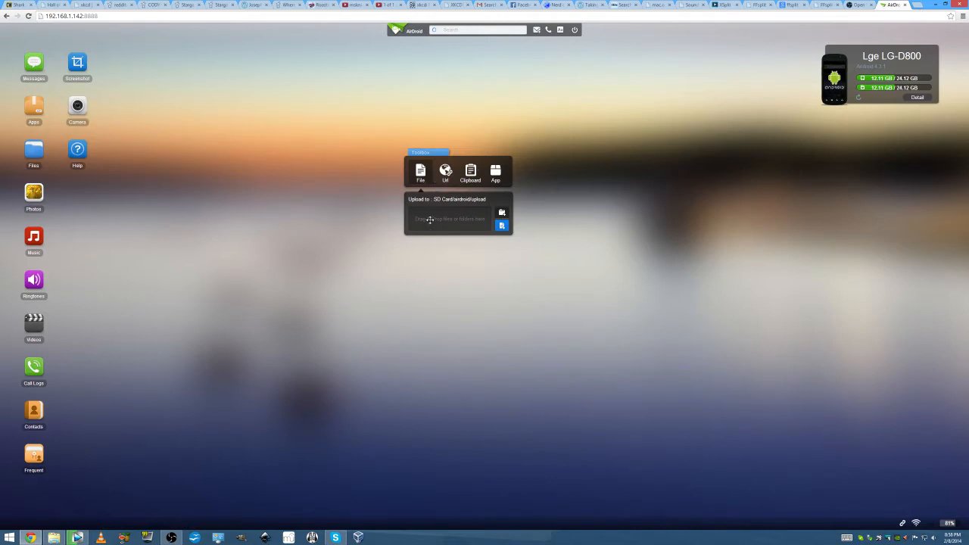
pyautogui.moveTo(535, 225)
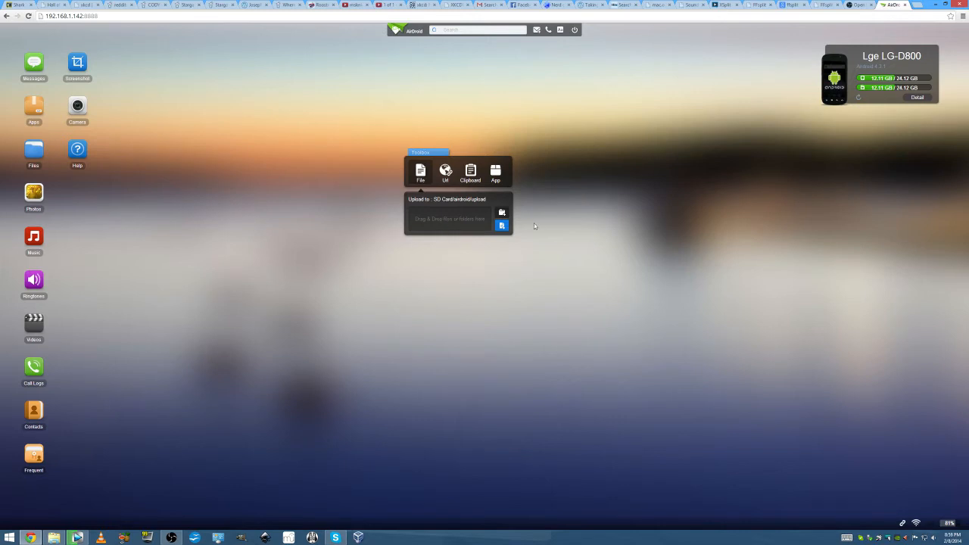
pyautogui.moveTo(445, 215)
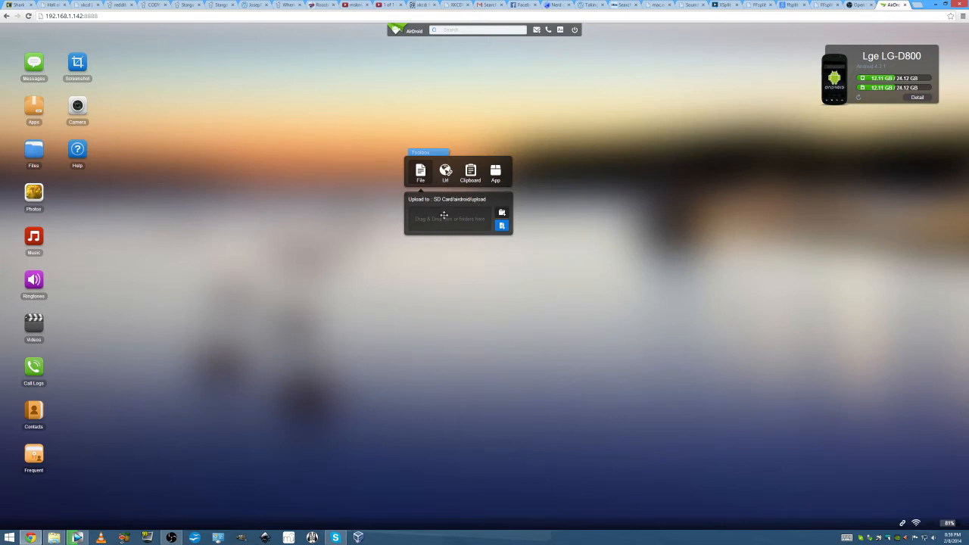
# Cycle the toolbox through its Url and Clipboard tabs, ending on App's APK drop area.
pyautogui.click(445, 173)
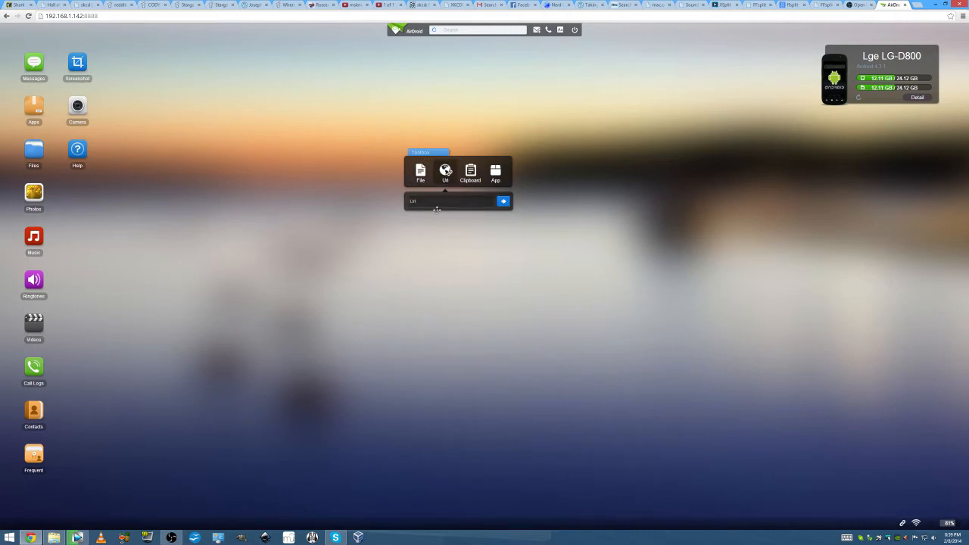
pyautogui.moveTo(462, 259)
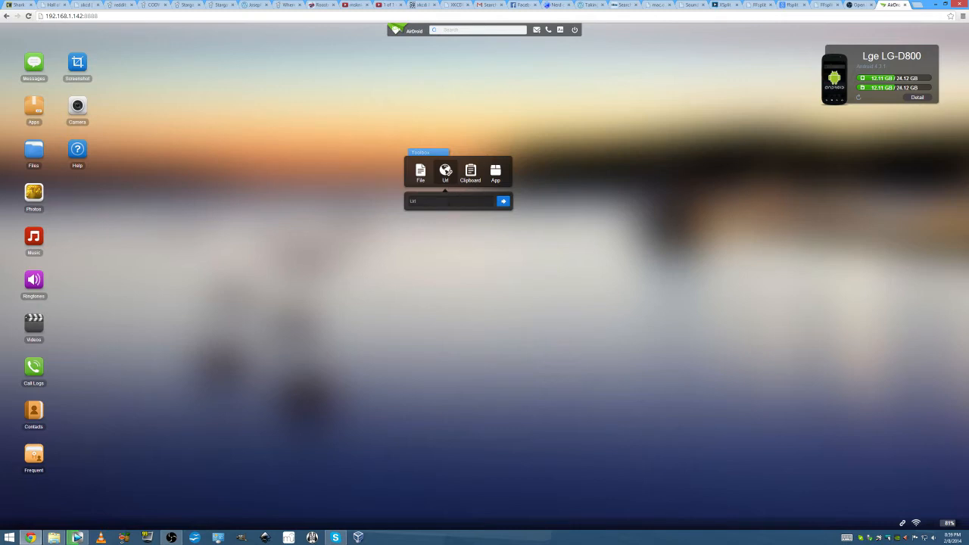
pyautogui.moveTo(347, 252)
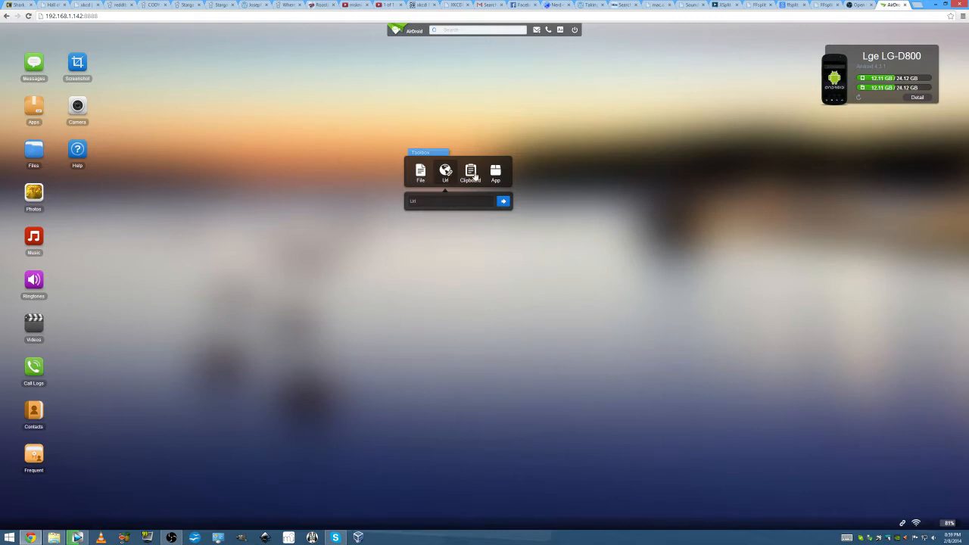
pyautogui.click(470, 172)
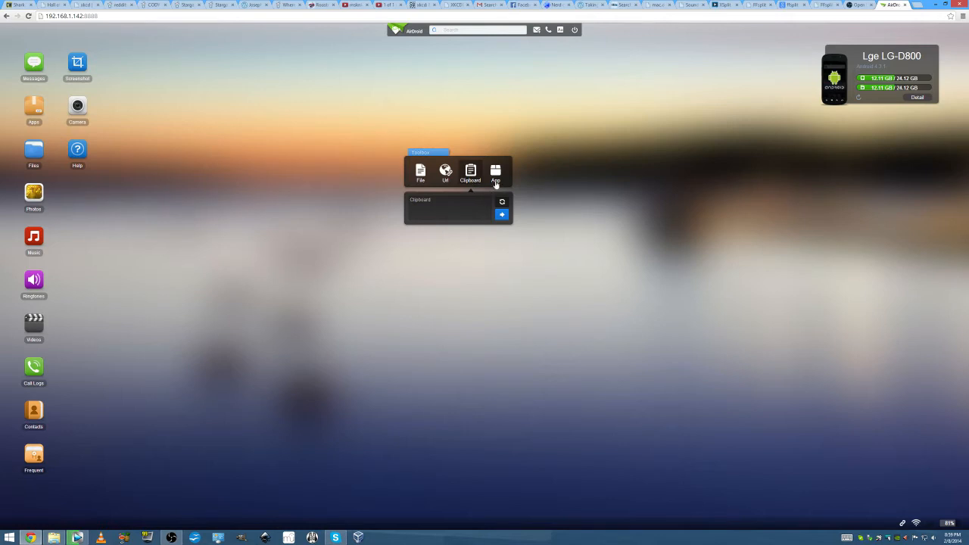
pyautogui.click(495, 173)
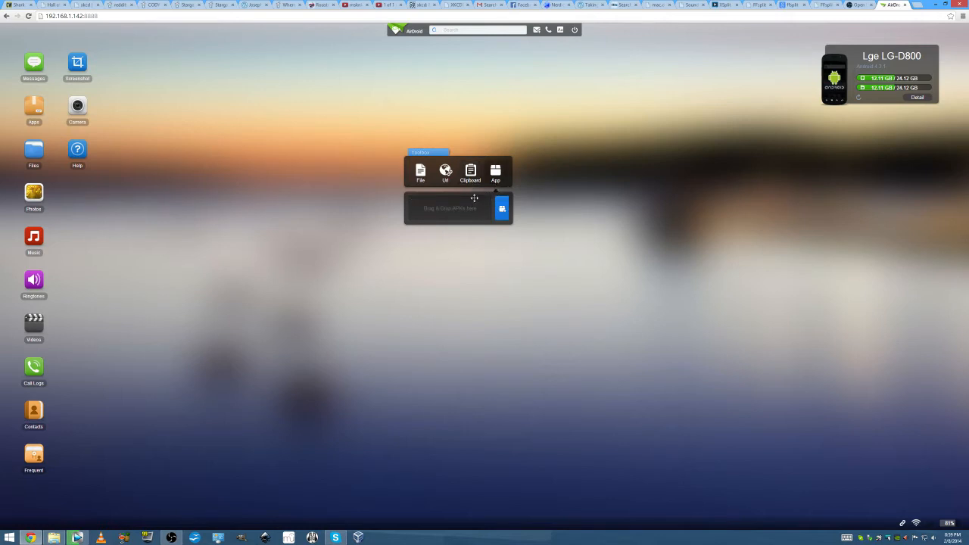
pyautogui.moveTo(337, 259)
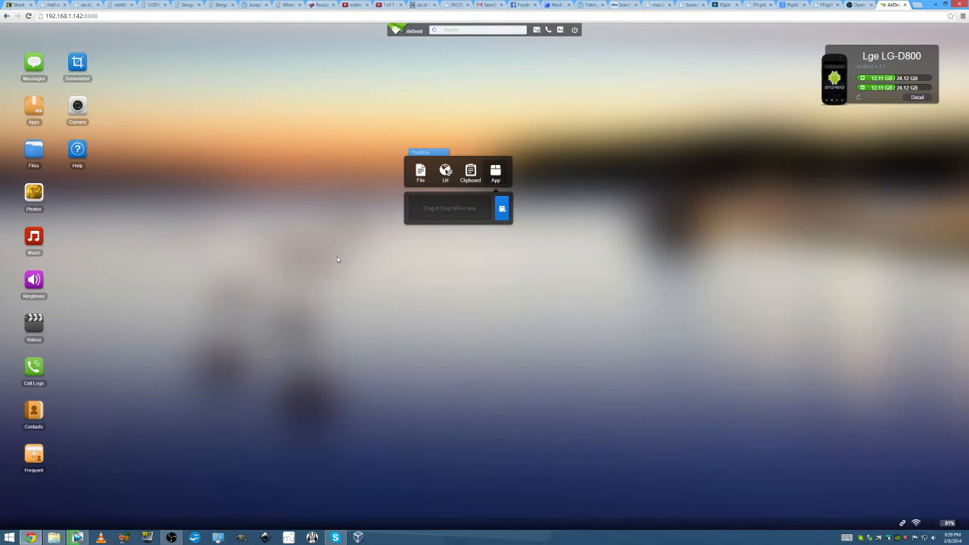
pyautogui.moveTo(351, 249)
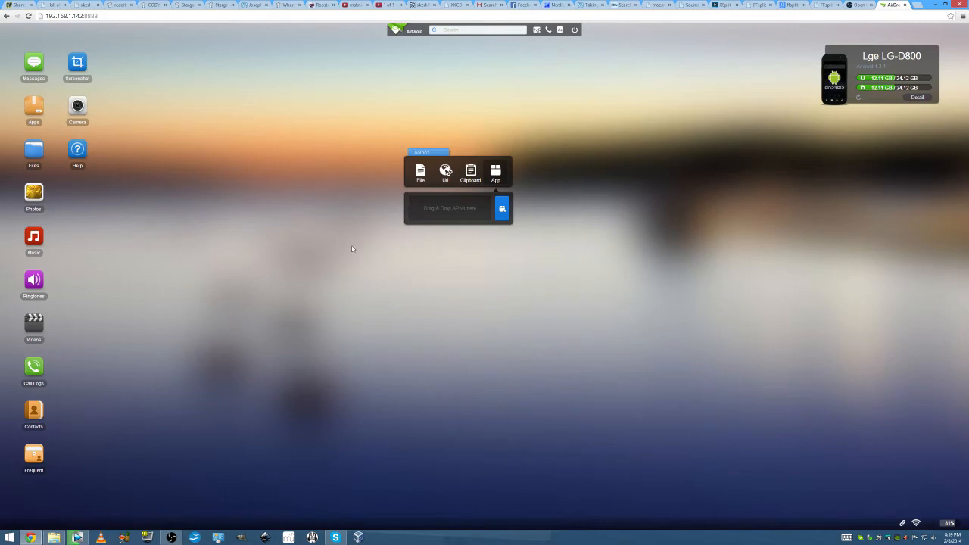
pyautogui.moveTo(445, 209)
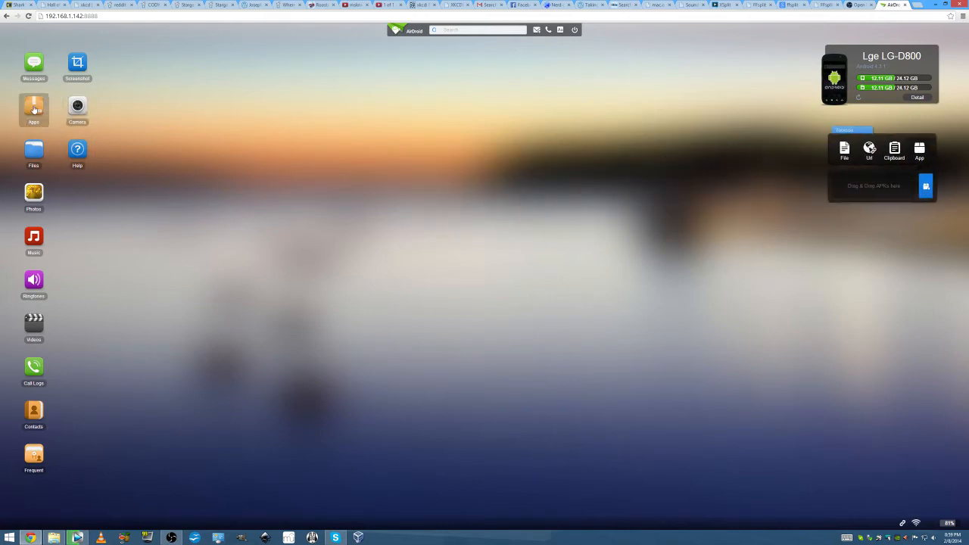
pyautogui.click(33, 110)
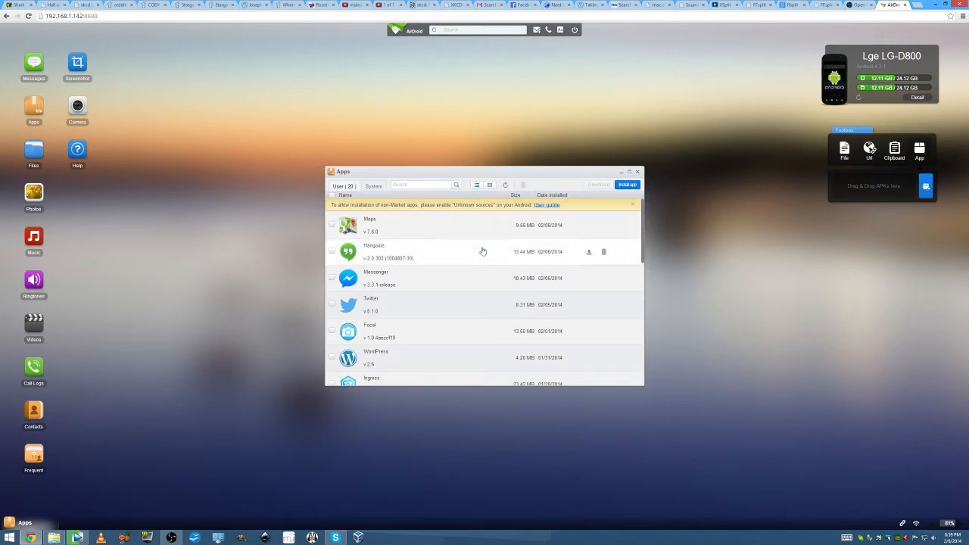
pyautogui.scroll(-3)
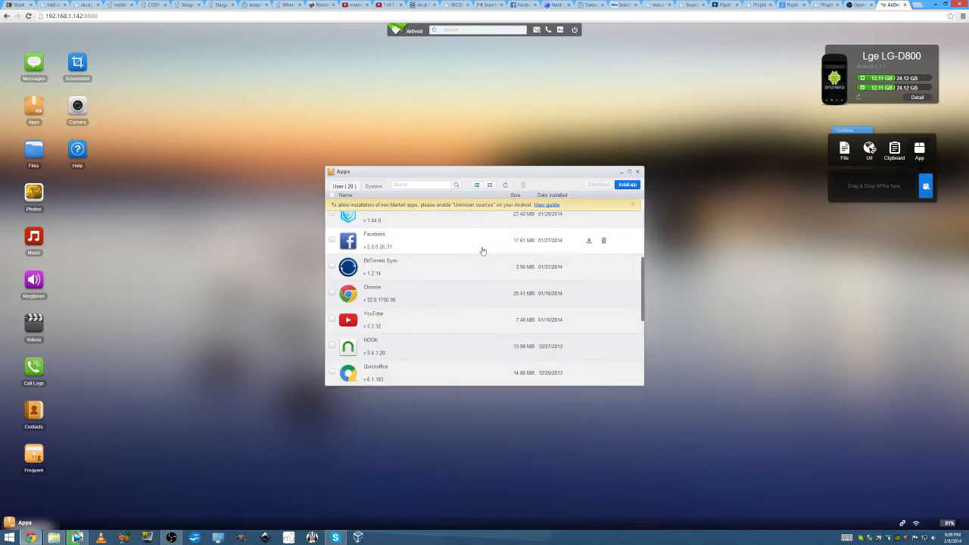
pyautogui.scroll(-3)
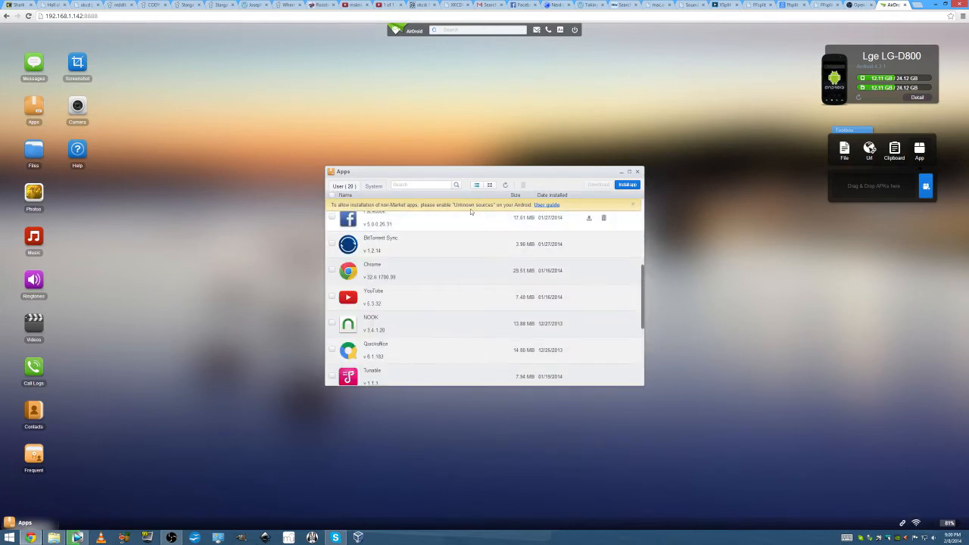
pyautogui.moveTo(845, 188)
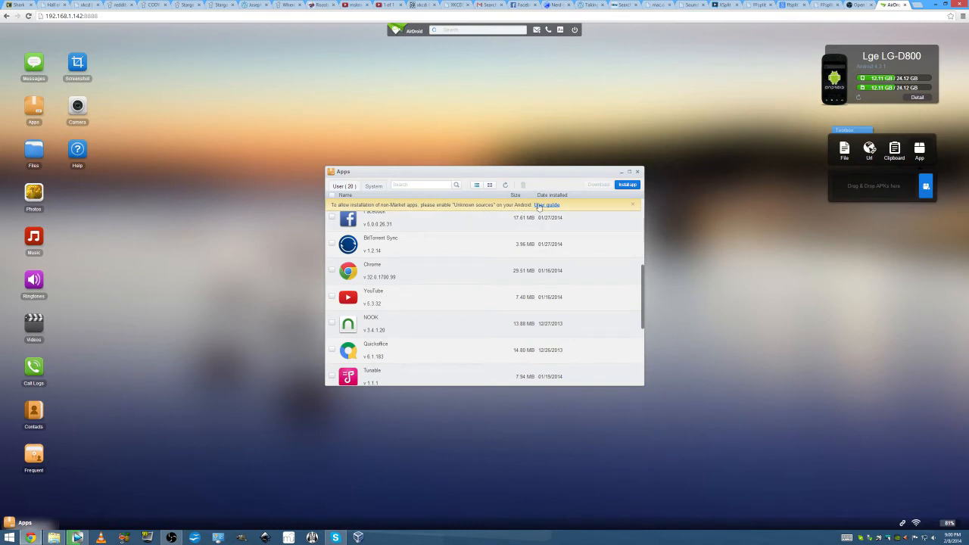
pyautogui.click(547, 206)
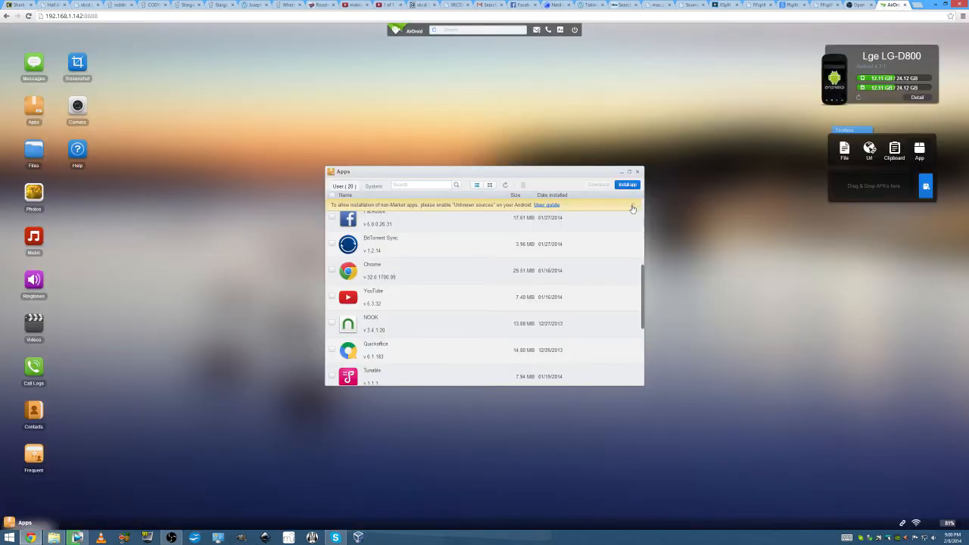
pyautogui.scroll(-3)
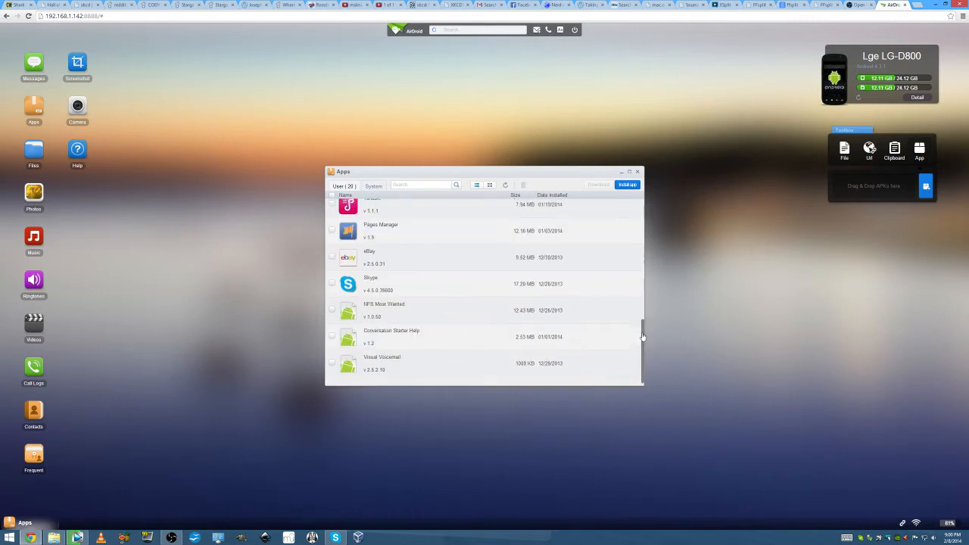
pyautogui.scroll(3)
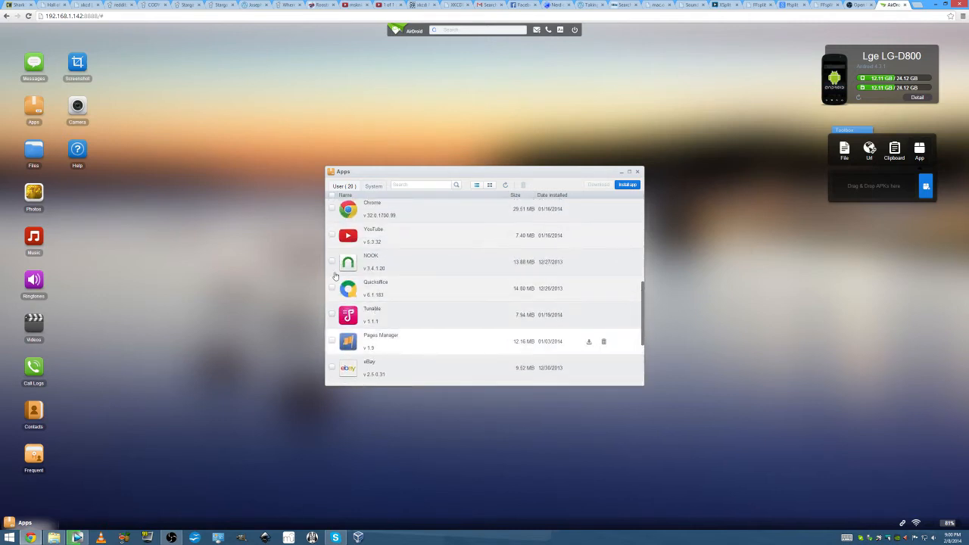
pyautogui.click(331, 261)
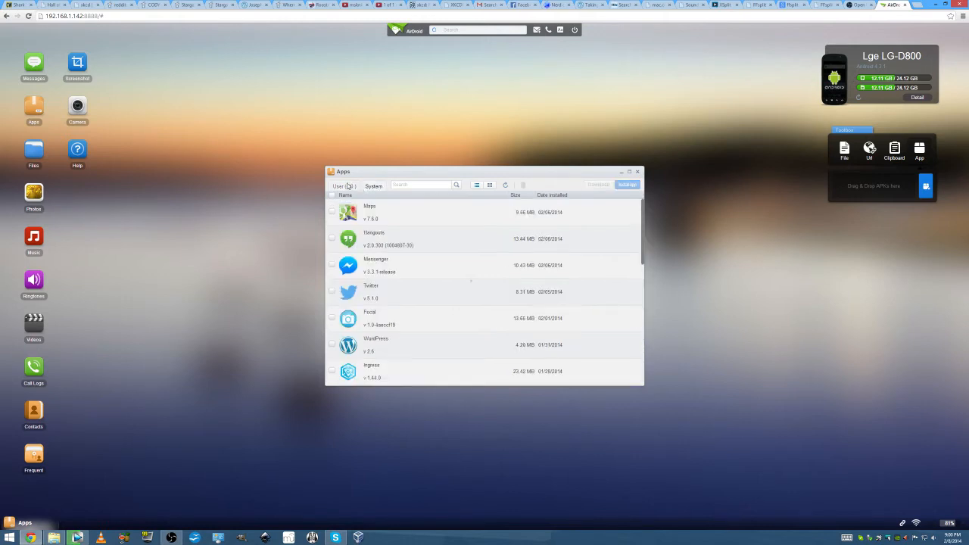
pyautogui.click(373, 186)
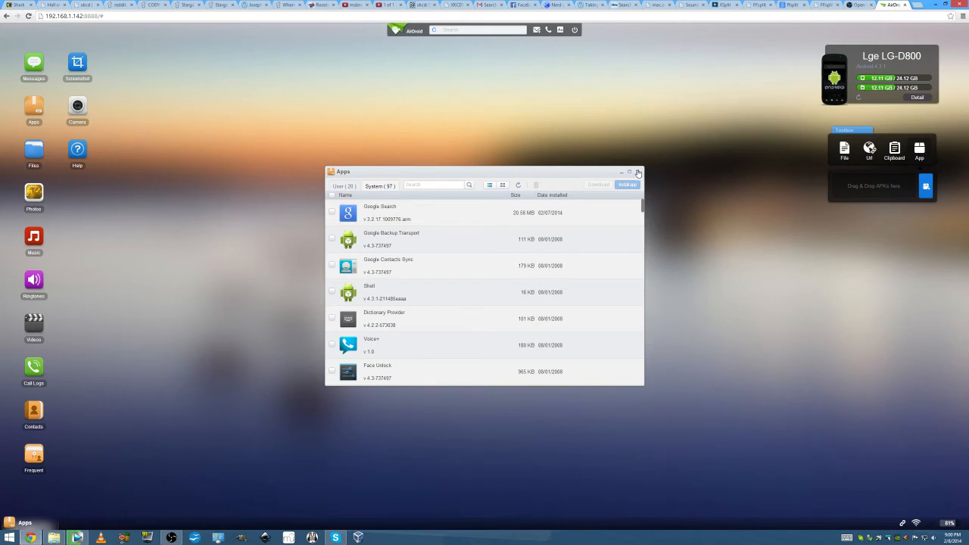
pyautogui.click(638, 172)
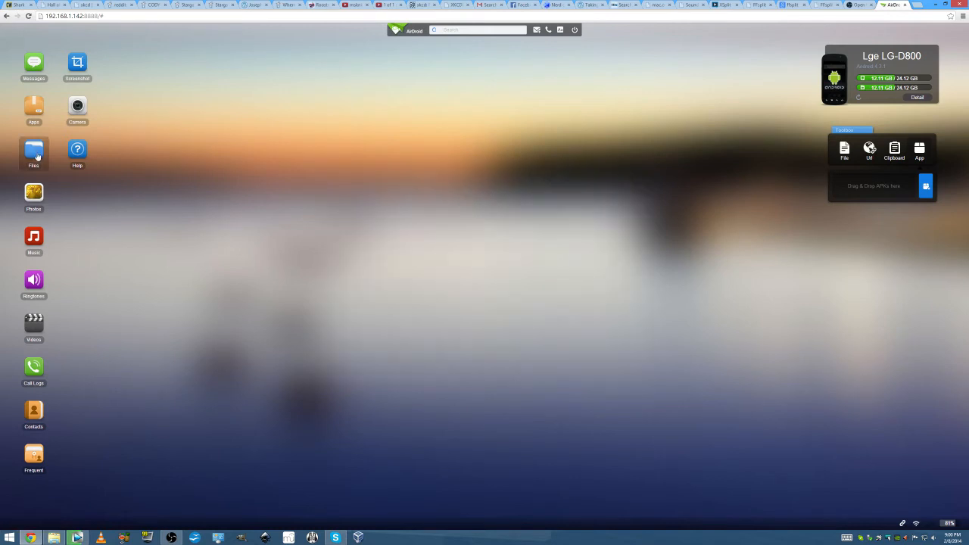
# Open Files, expand the SD Card tree and scroll through its folders.
pyautogui.click(33, 151)
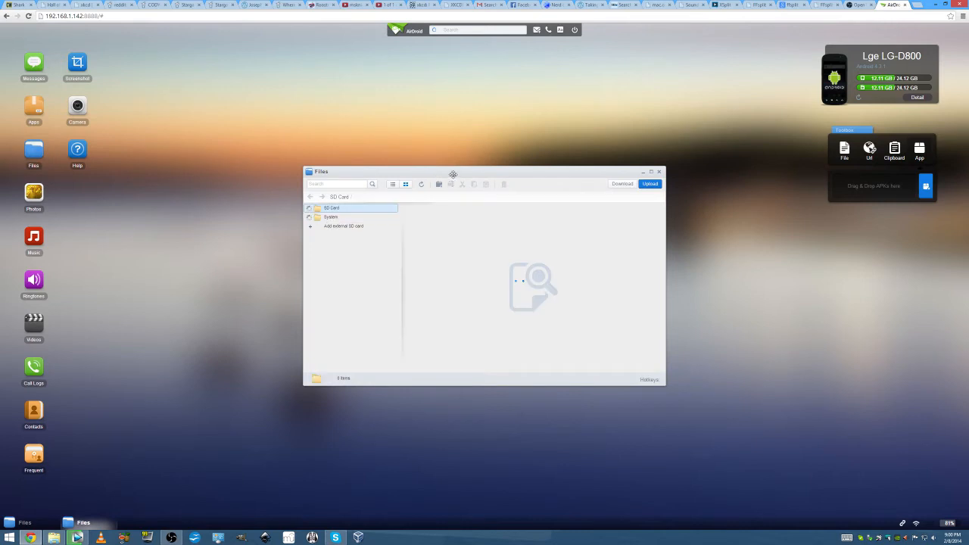
pyautogui.click(331, 207)
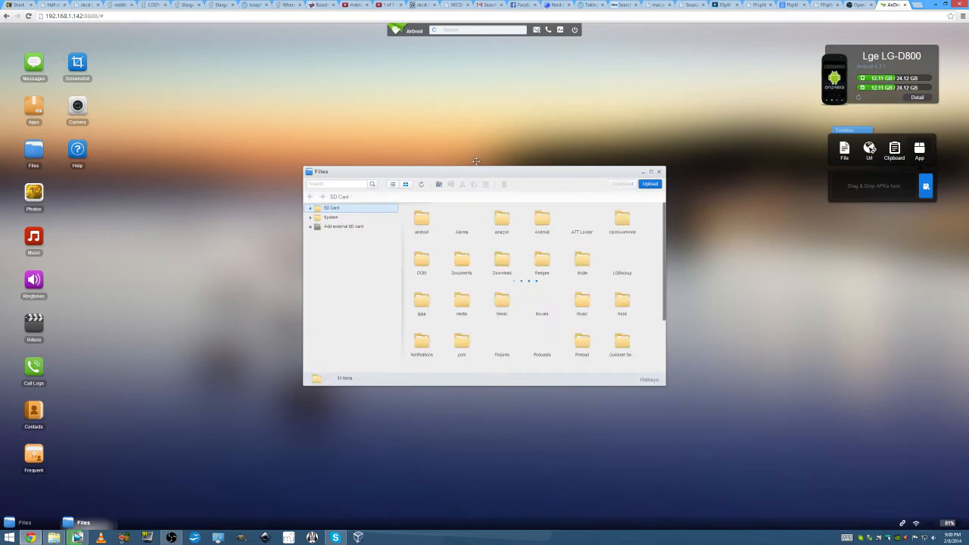
pyautogui.click(310, 208)
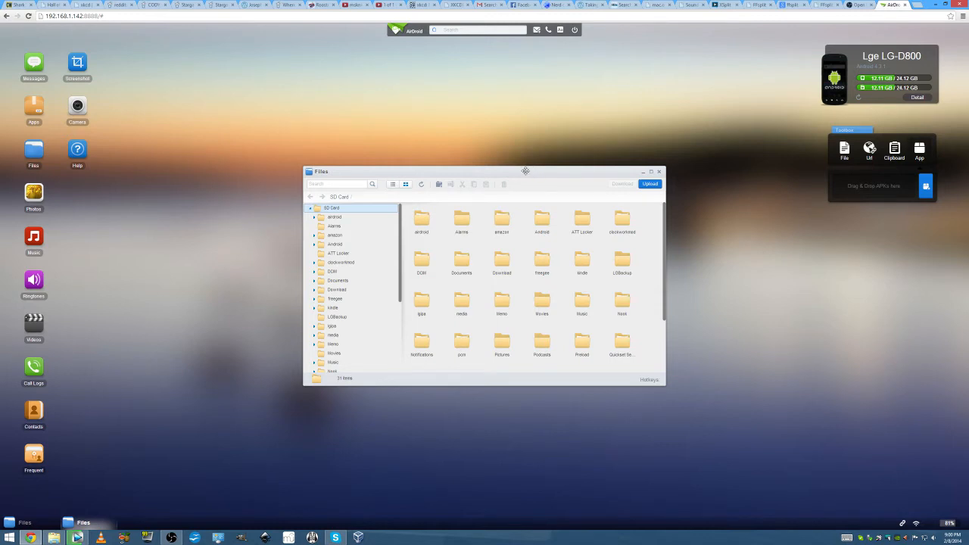
pyautogui.scroll(-3)
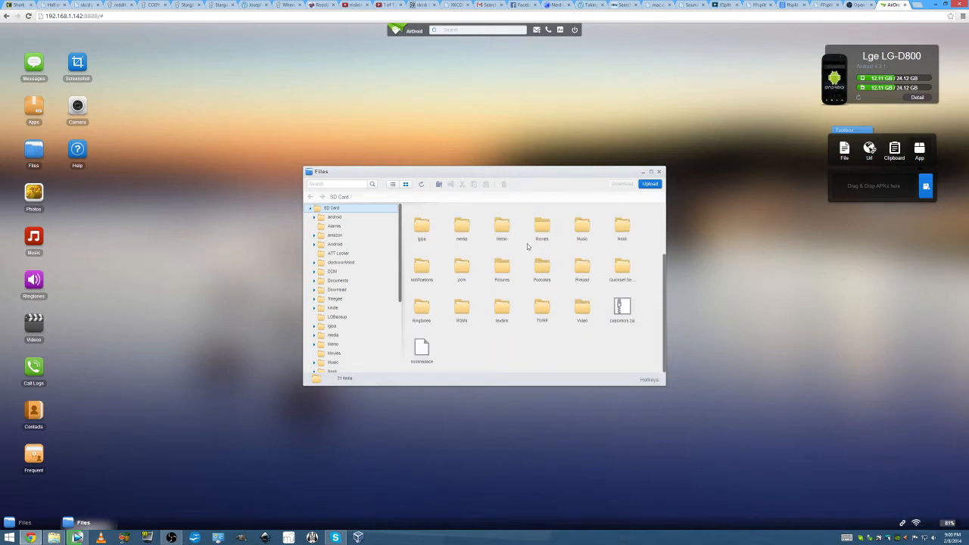
pyautogui.scroll(3)
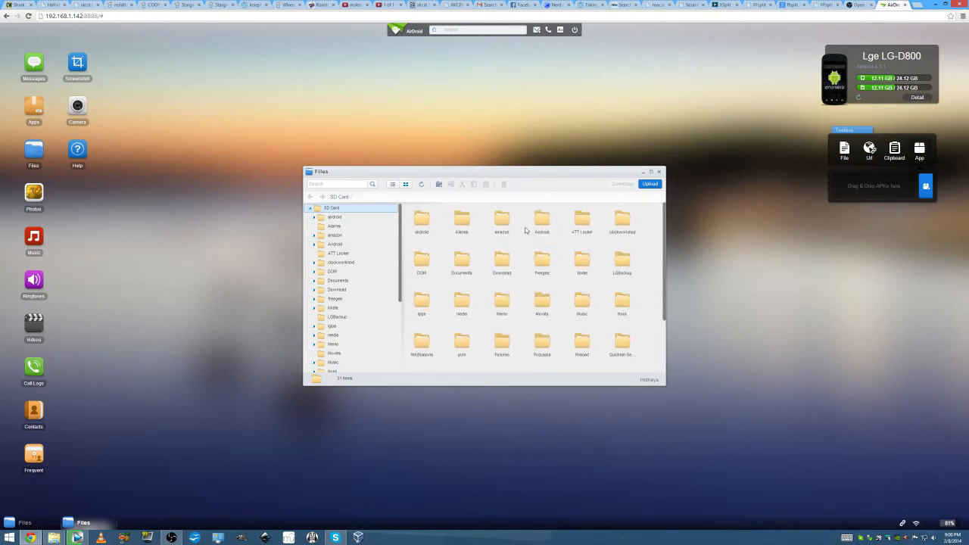
pyautogui.moveTo(526, 247)
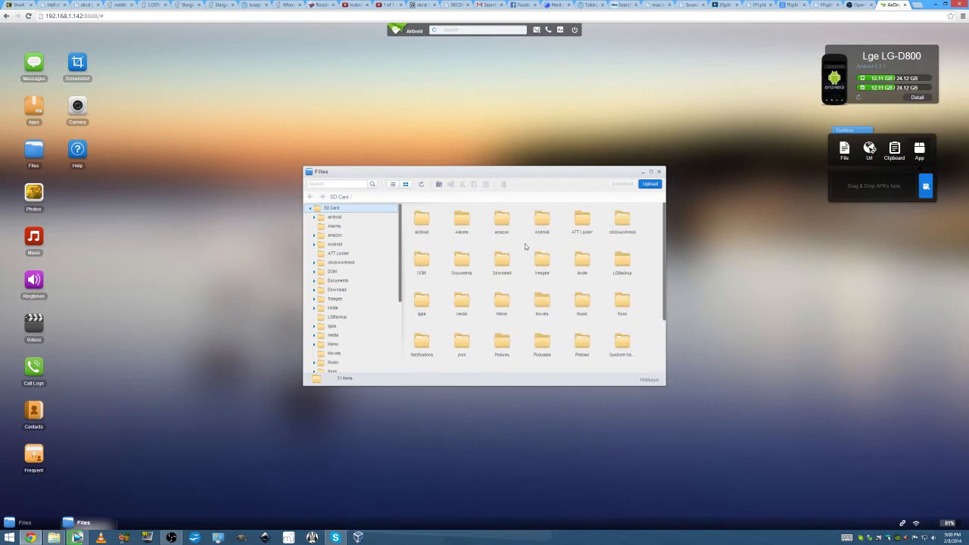
pyautogui.moveTo(523, 302)
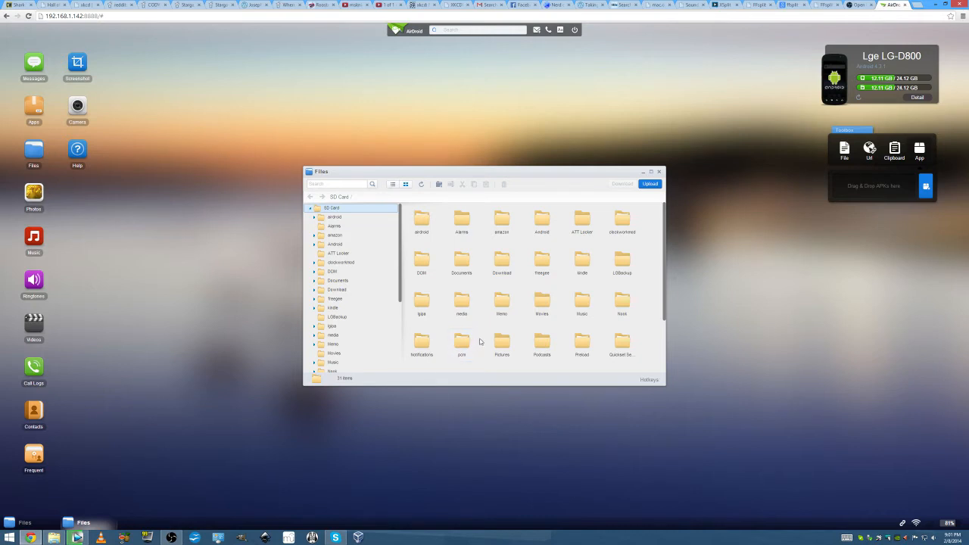
pyautogui.moveTo(446, 342)
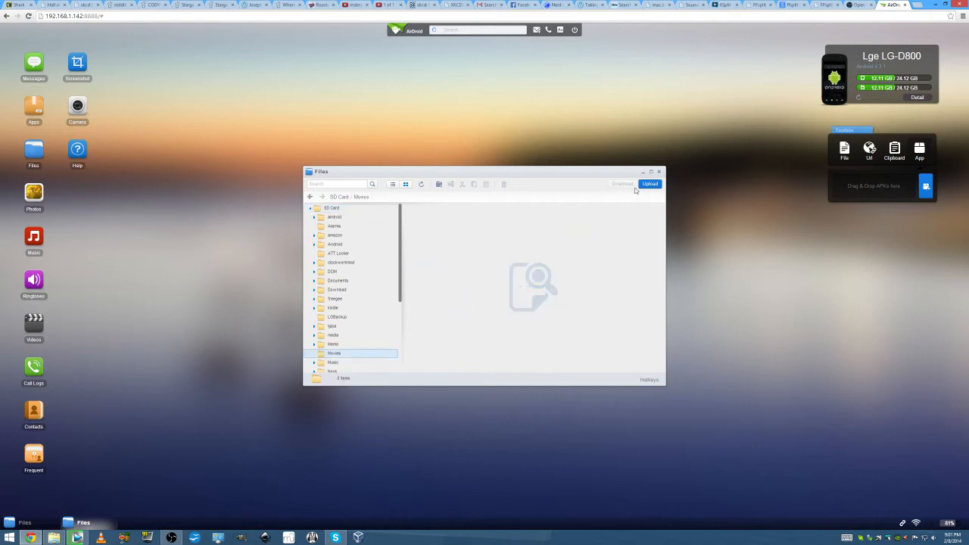
pyautogui.moveTo(649, 204)
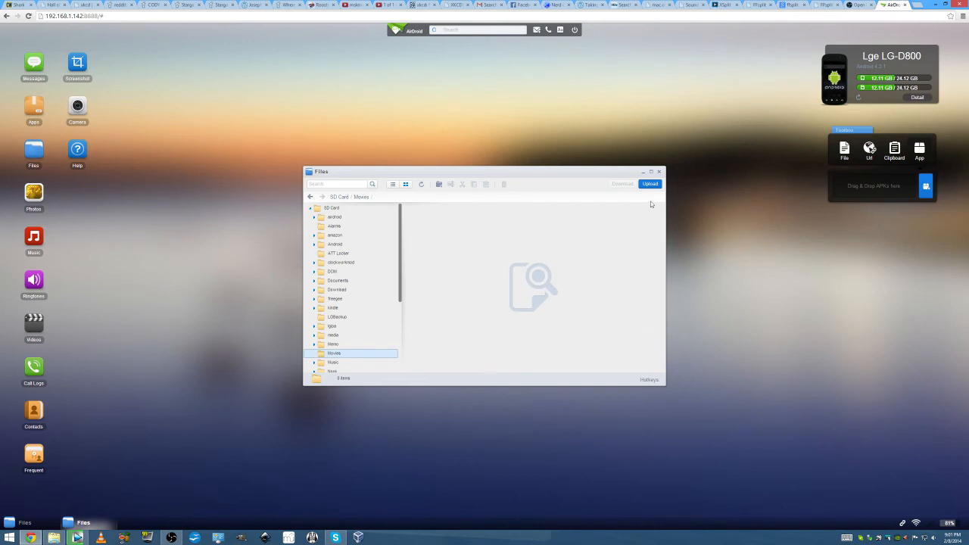
# Queue Better than Vlogs 12.mov for upload to Movies, then cancel it.
pyautogui.click(650, 184)
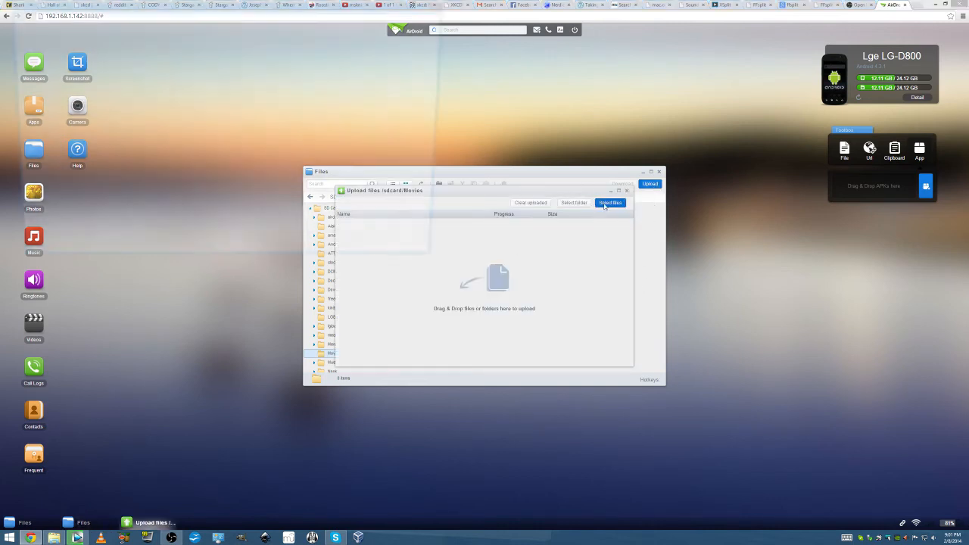
pyautogui.click(610, 203)
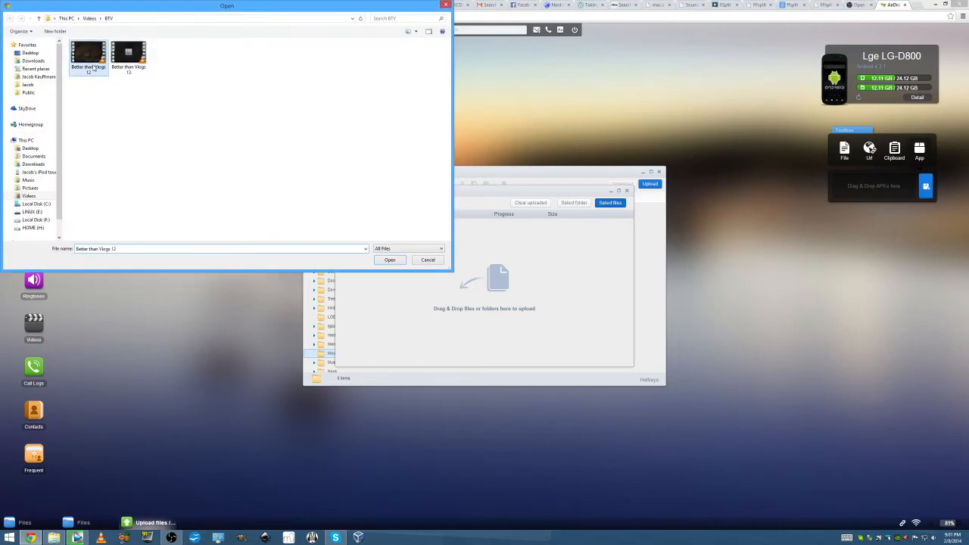
pyautogui.click(390, 260)
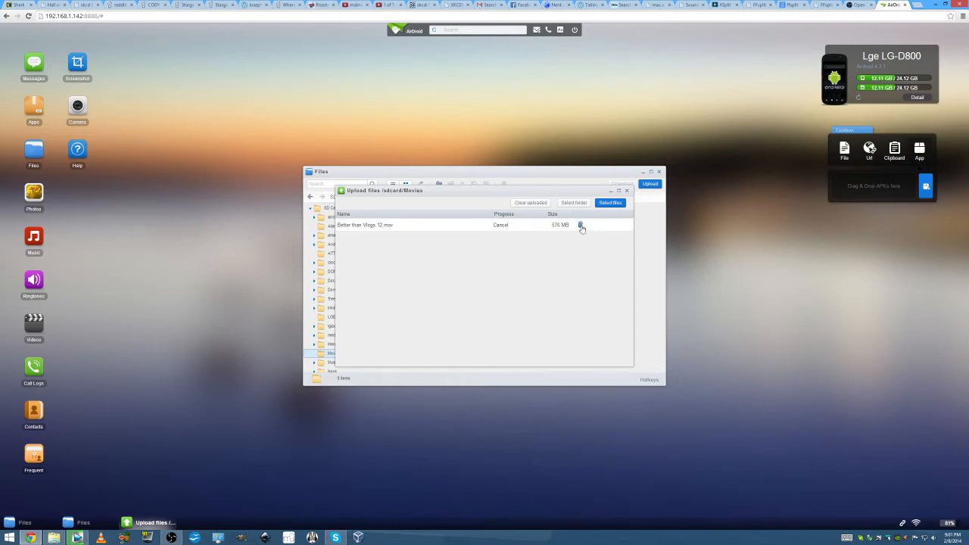
pyautogui.click(581, 226)
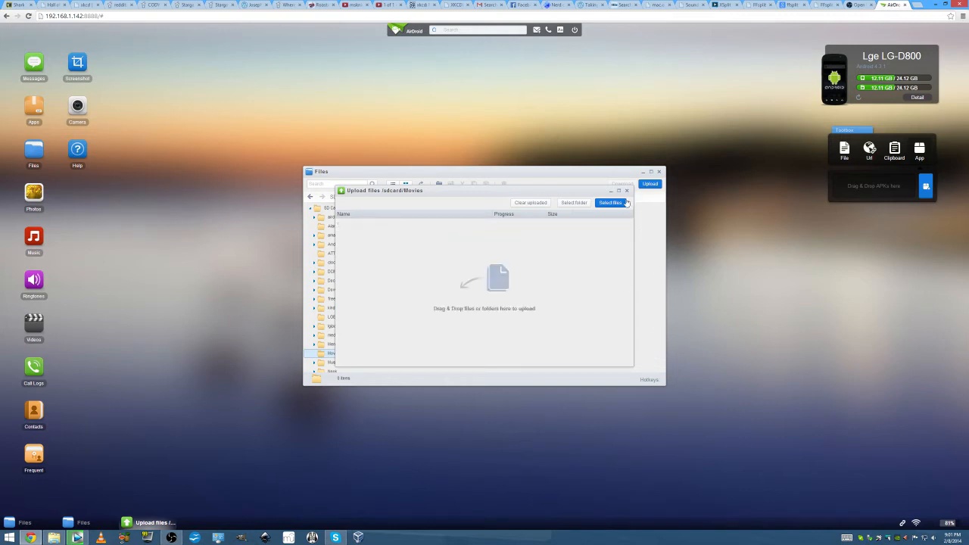
pyautogui.moveTo(527, 298)
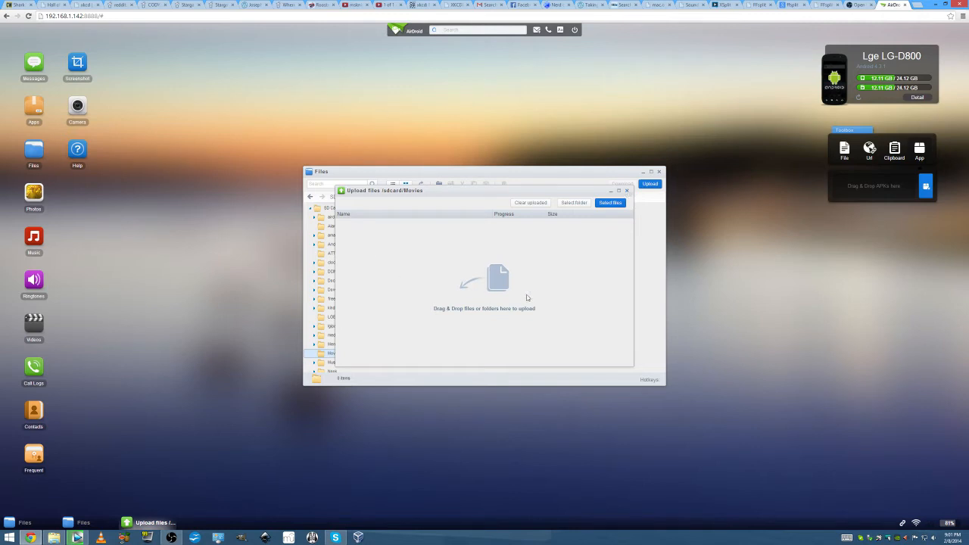
pyautogui.moveTo(708, 251)
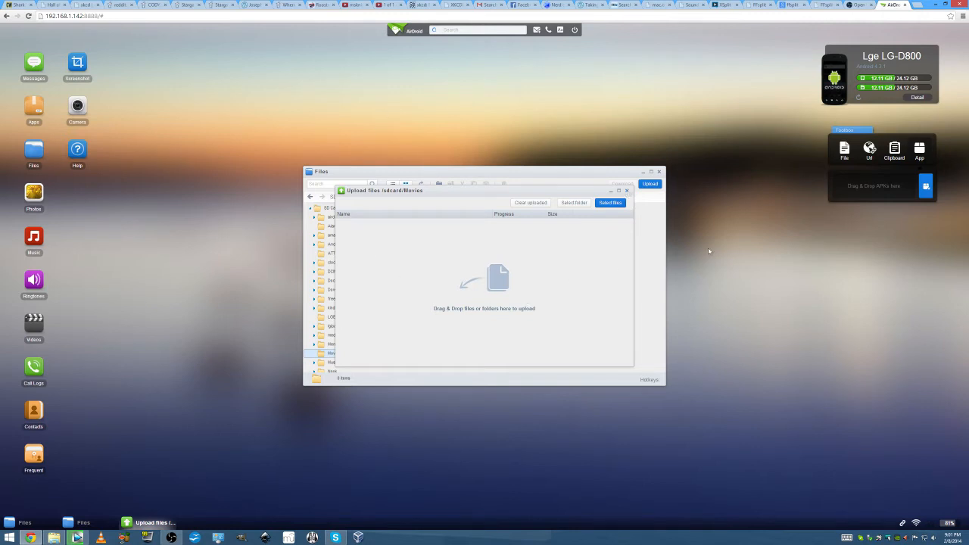
pyautogui.moveTo(564, 243)
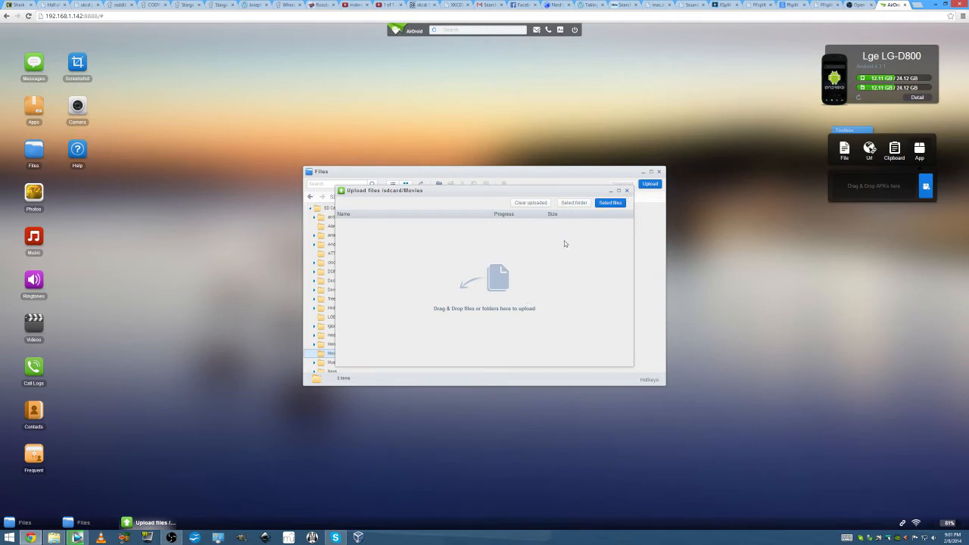
pyautogui.moveTo(548, 245)
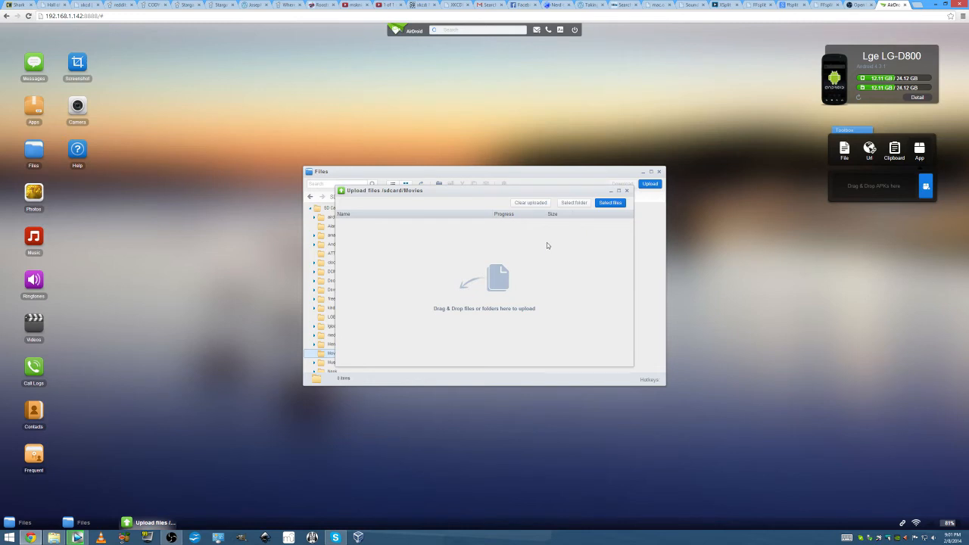
pyautogui.moveTo(396, 206)
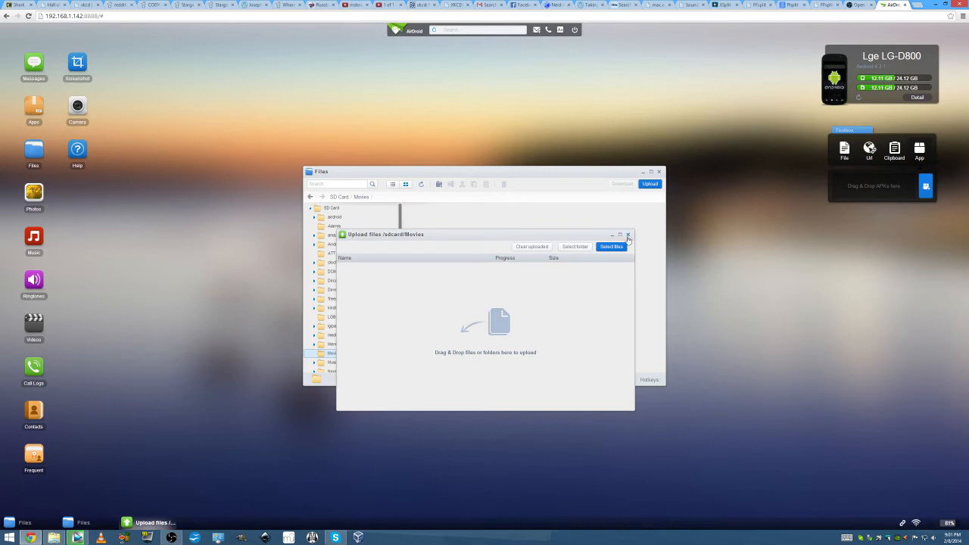
# Close the upload window and browse the SD card's top-level folders.
pyautogui.click(628, 235)
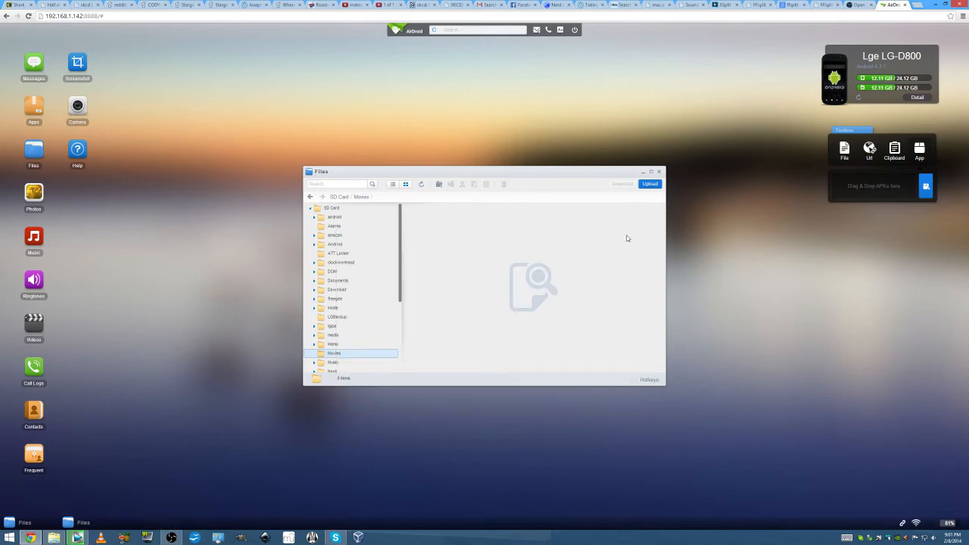
pyautogui.moveTo(689, 161)
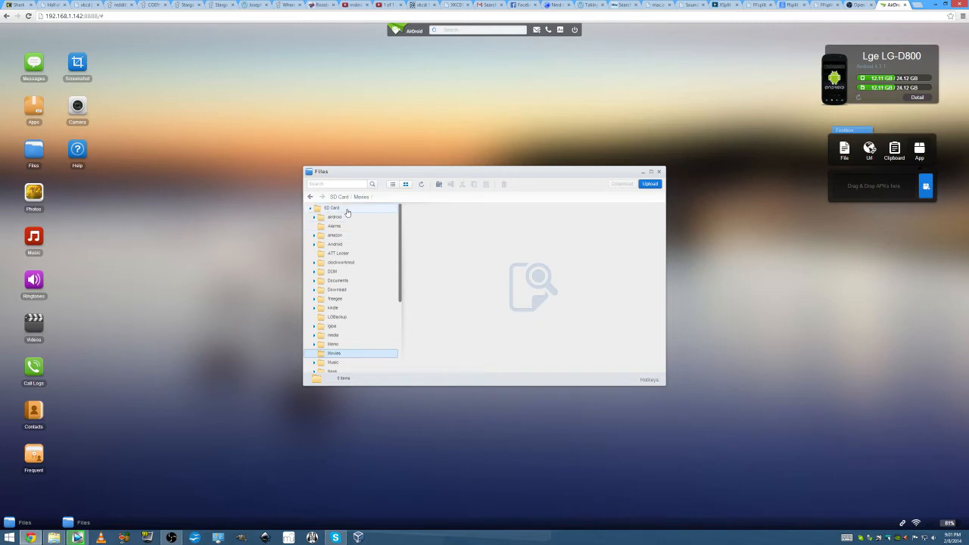
pyautogui.click(330, 208)
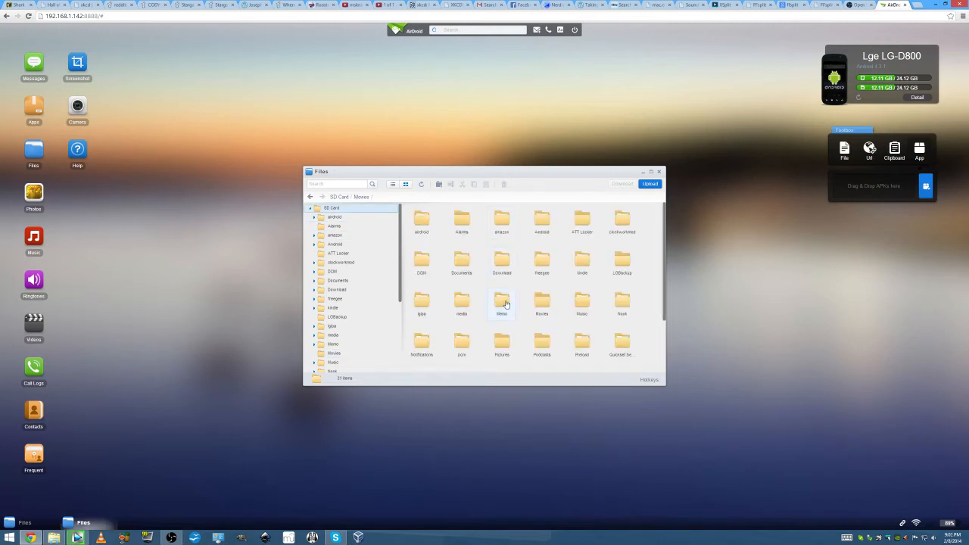
pyautogui.moveTo(603, 296)
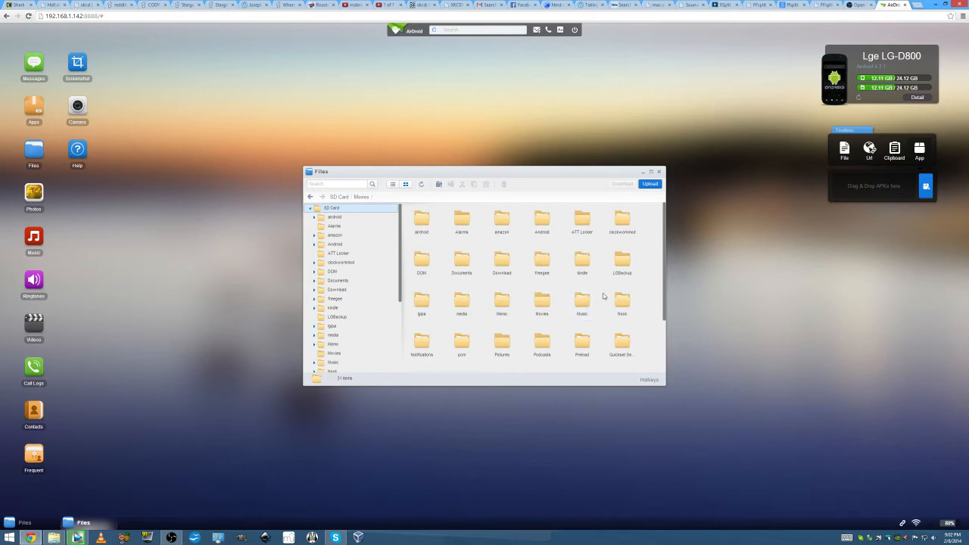
pyautogui.moveTo(559, 280)
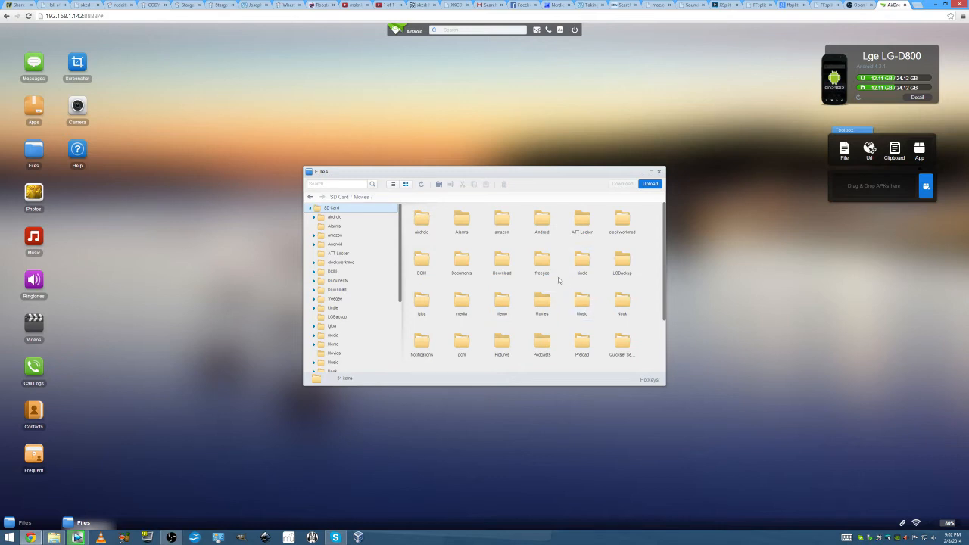
pyautogui.moveTo(562, 295)
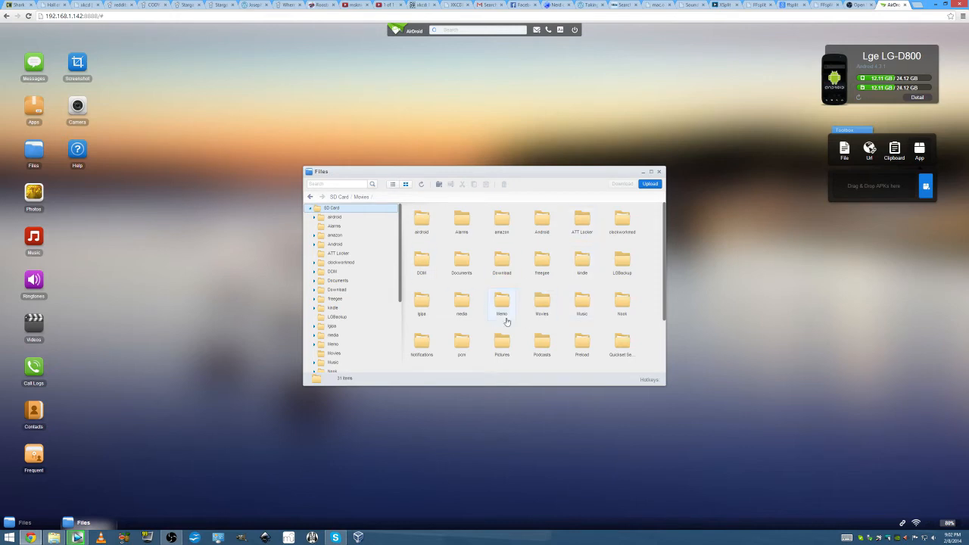
pyautogui.scroll(-3)
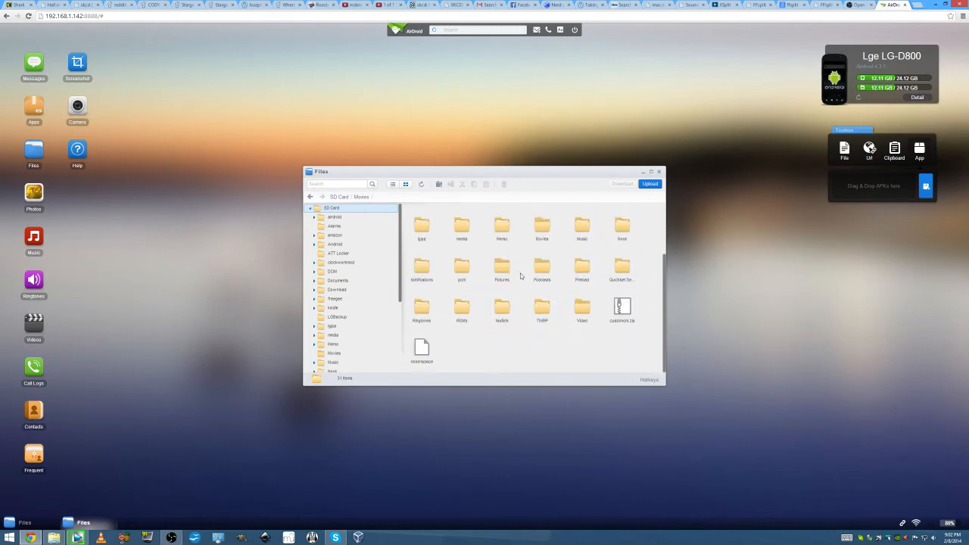
pyautogui.scroll(3)
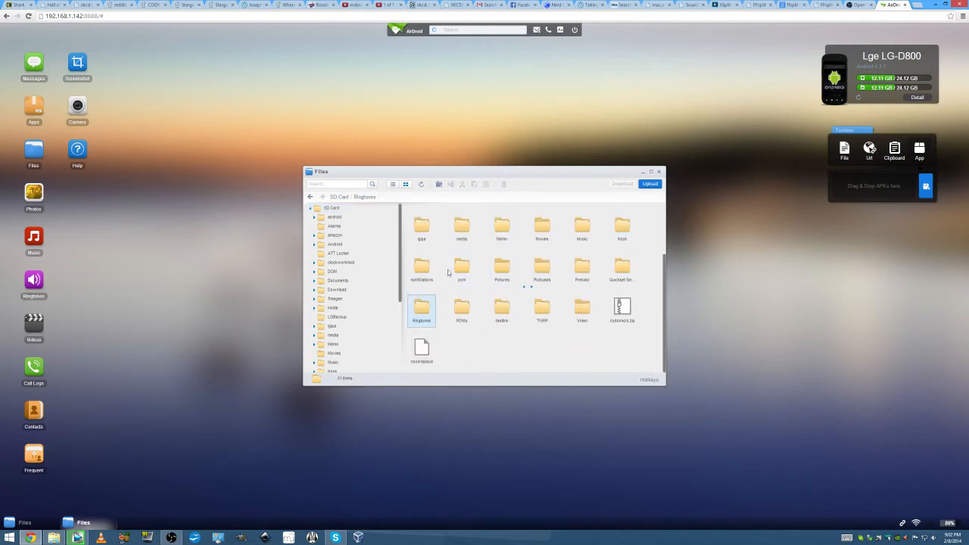
# Open Ringtones, download the Scheherazade ringtone, and return to the SD card listing.
pyautogui.doubleClick(421, 311)
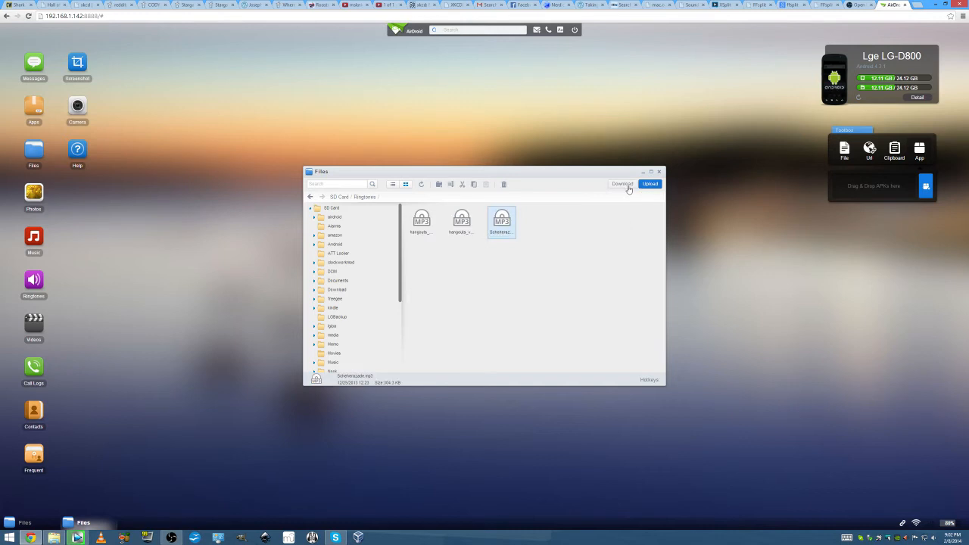
pyautogui.click(621, 184)
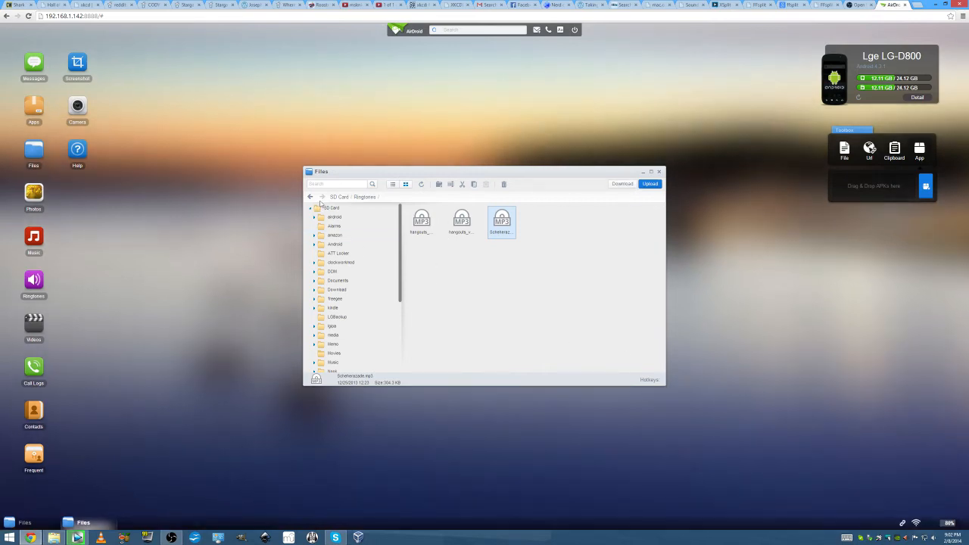
pyautogui.click(338, 197)
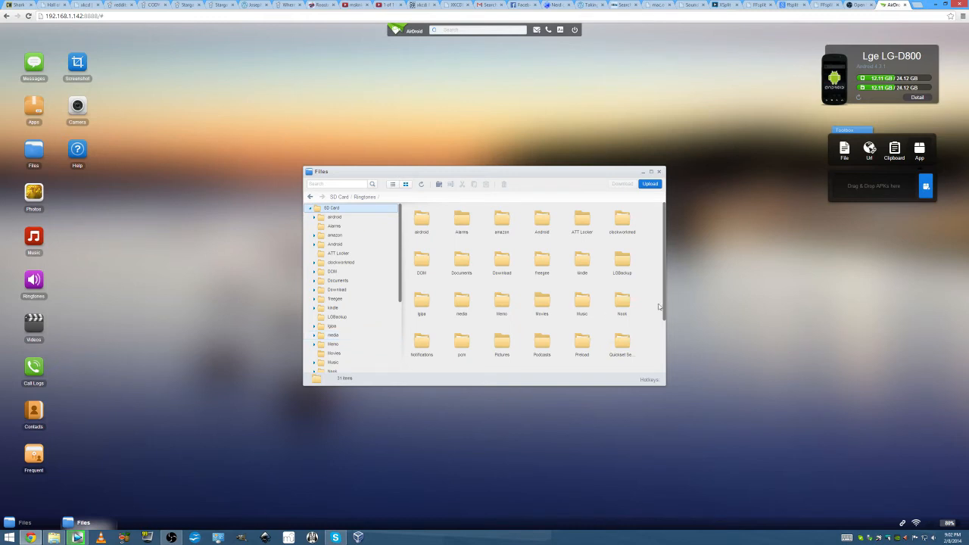
pyautogui.moveTo(662, 303)
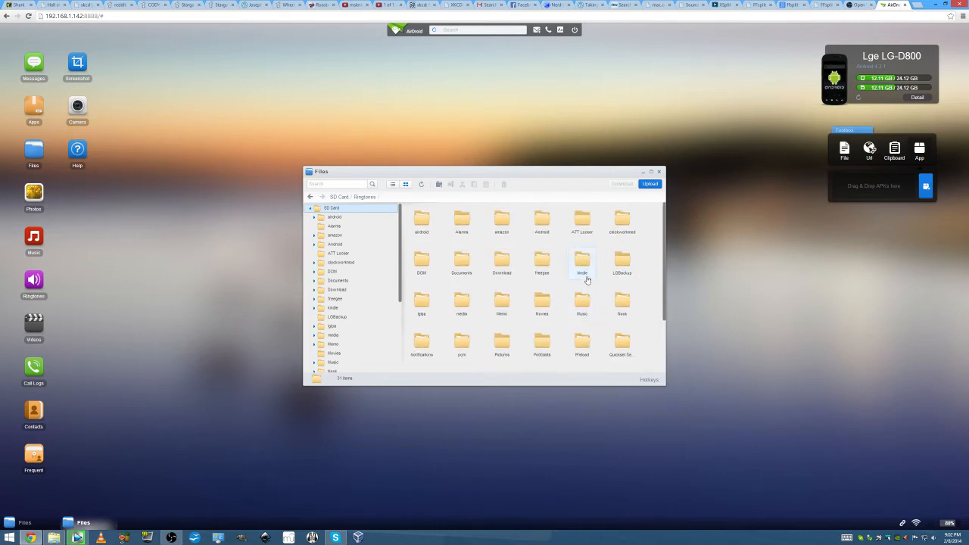
pyautogui.moveTo(566, 279)
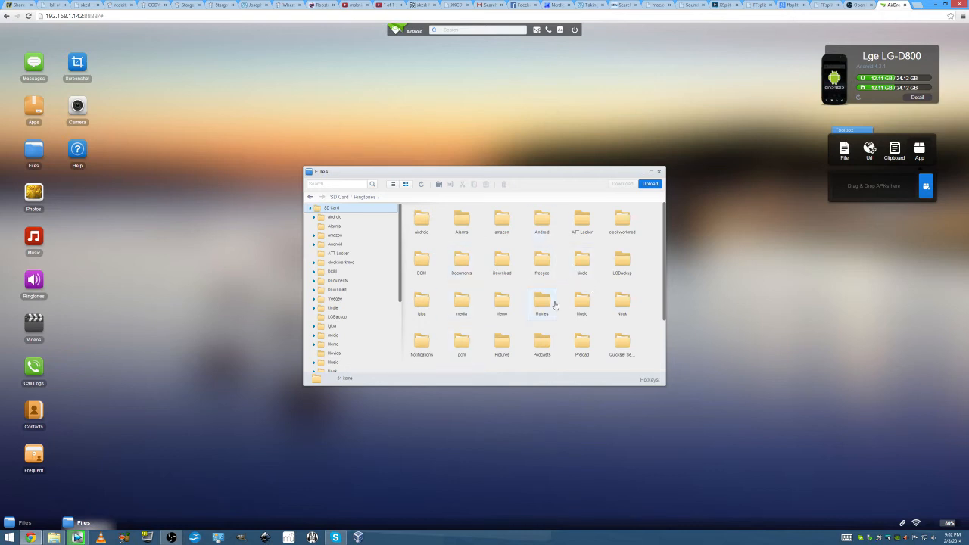
pyautogui.moveTo(519, 281)
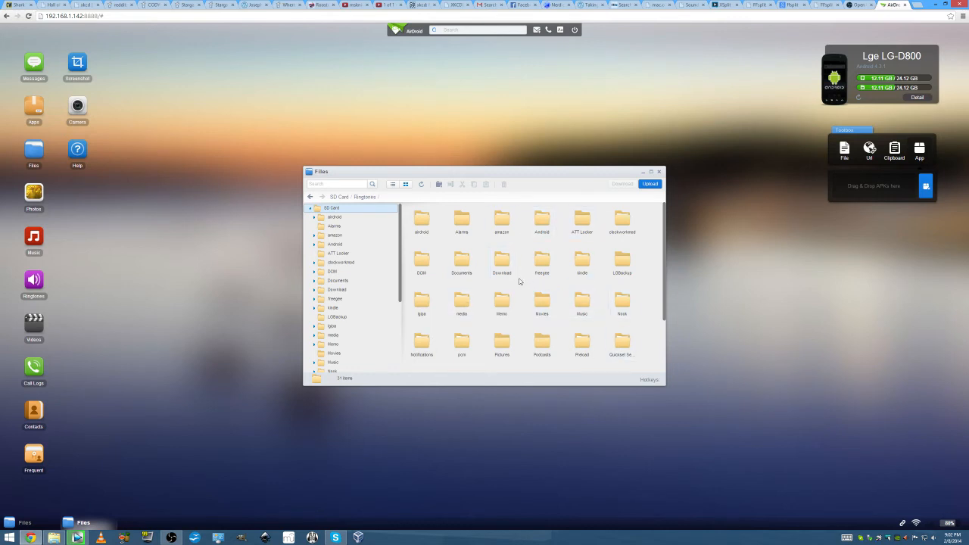
pyautogui.scroll(-3)
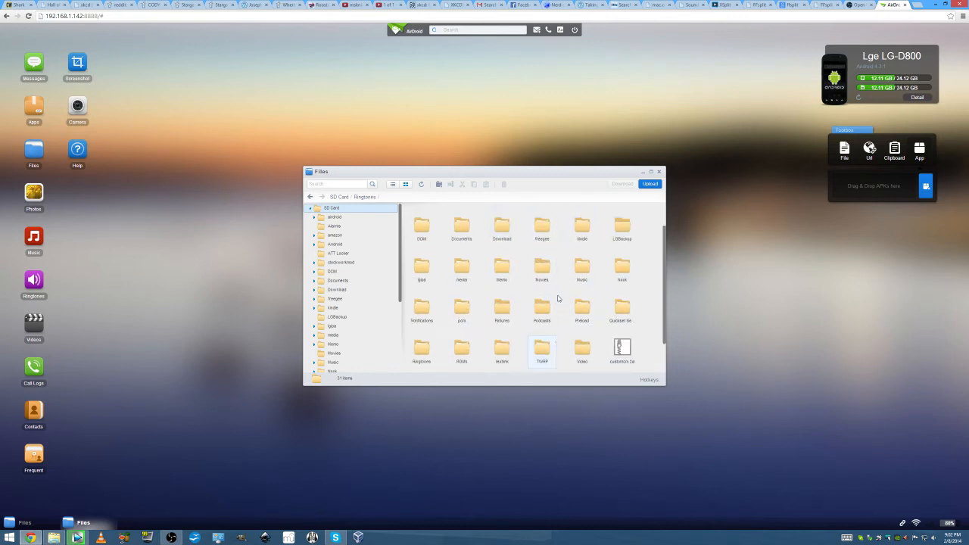
pyautogui.scroll(3)
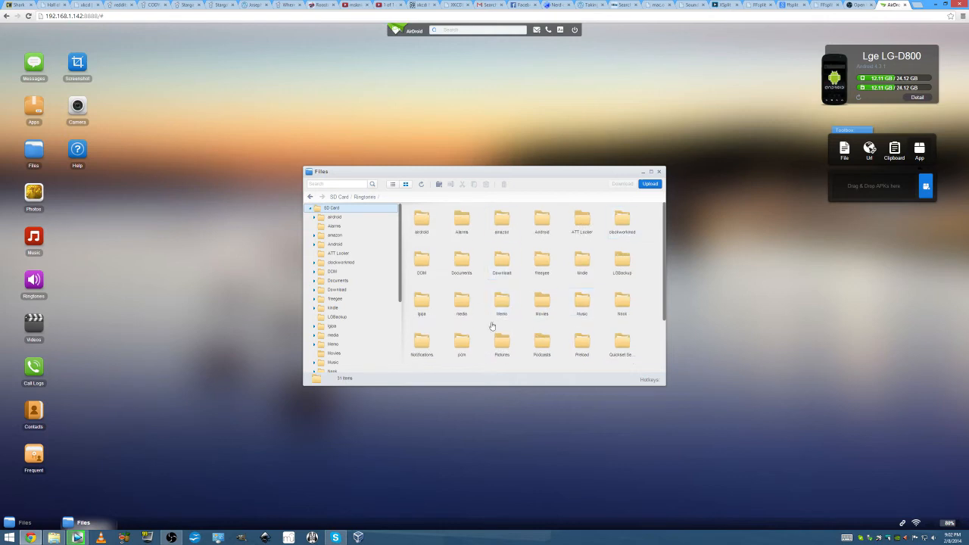
pyautogui.moveTo(605, 241)
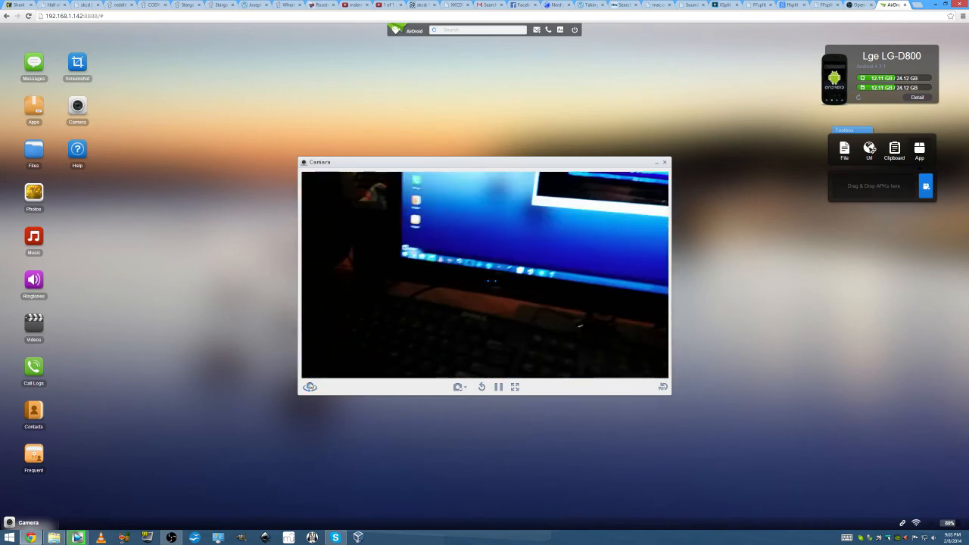
# Right-click on the AirDroid desktop area.
pyautogui.rightClick(310, 387)
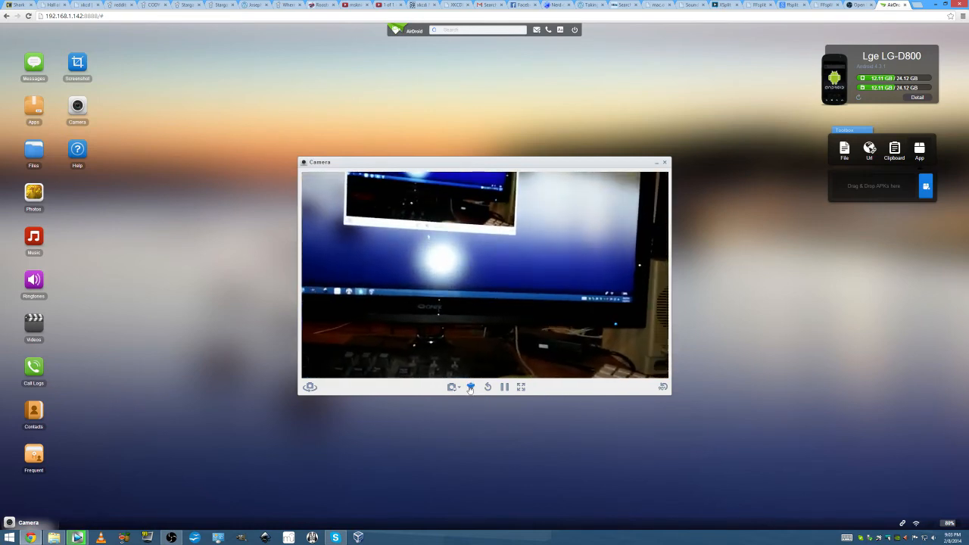
# Toggle the phone's flashlight on and off, then capture a photo to the computer.
pyautogui.click(470, 387)
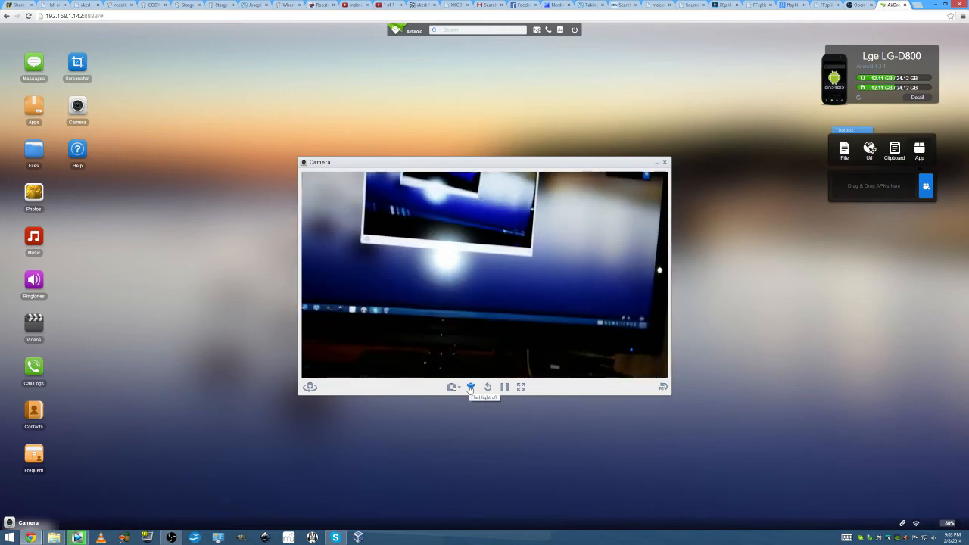
pyautogui.click(458, 387)
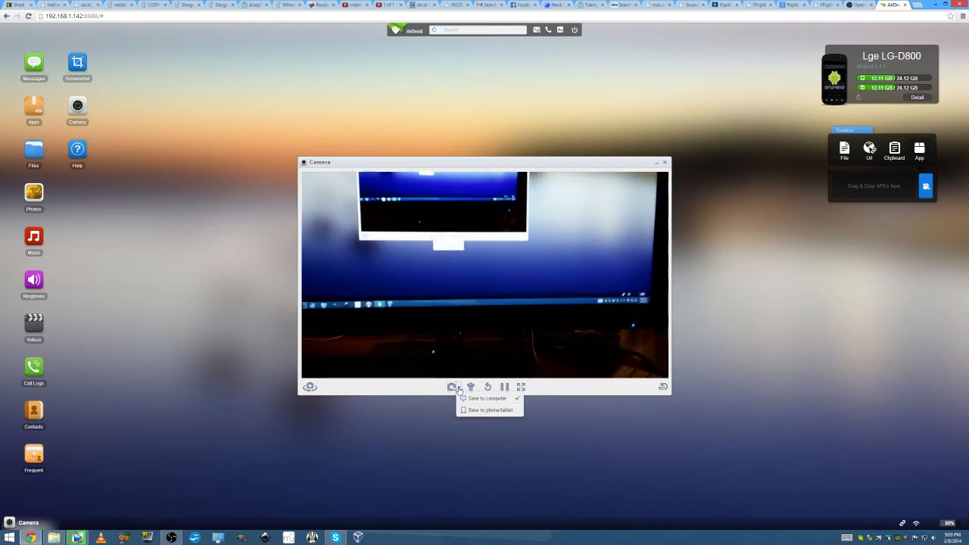
pyautogui.click(487, 398)
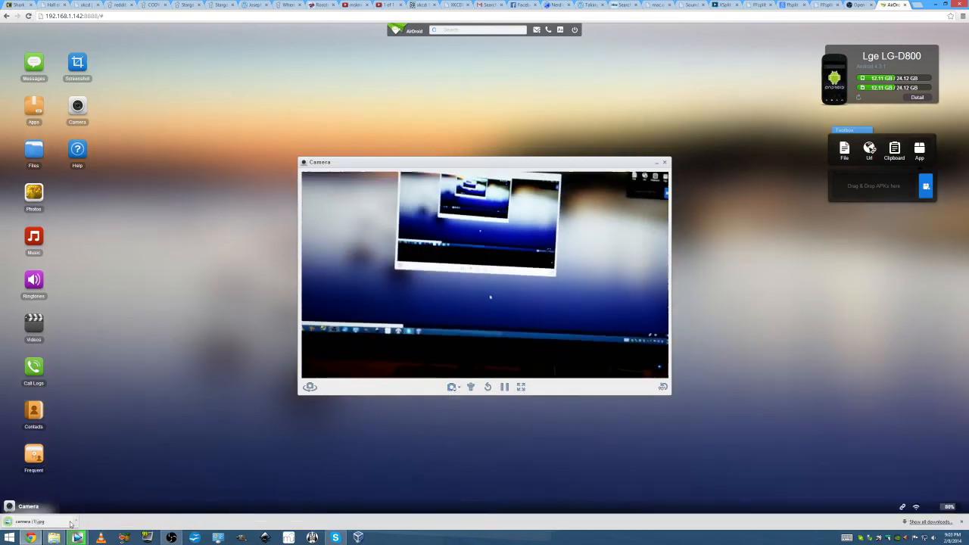
# Switch the captured-photo save location to the phone and close the camera view.
pyautogui.click(488, 387)
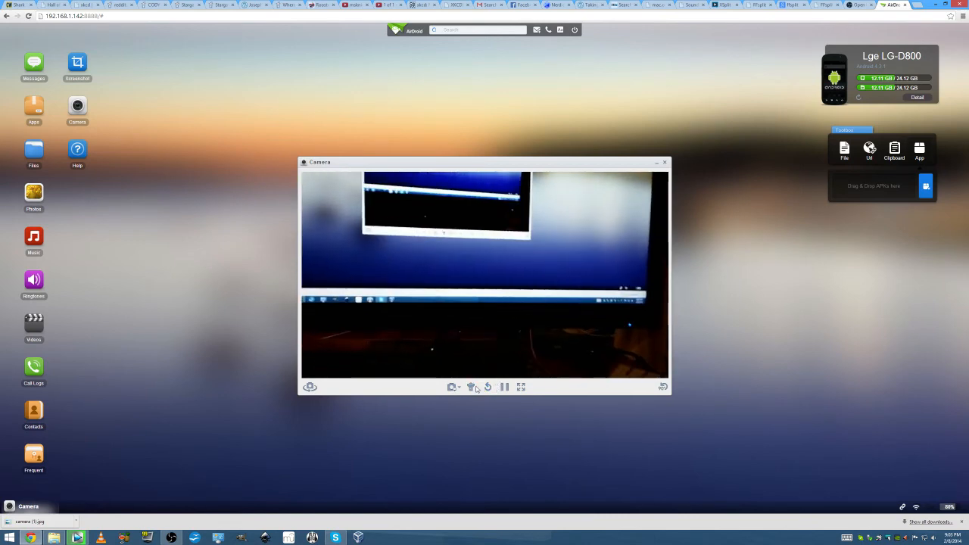
pyautogui.click(459, 386)
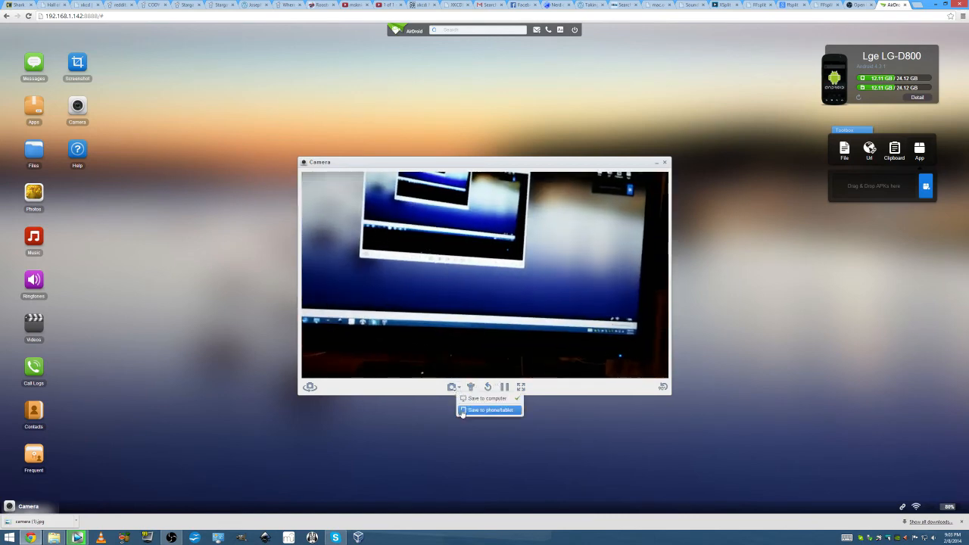
pyautogui.click(489, 410)
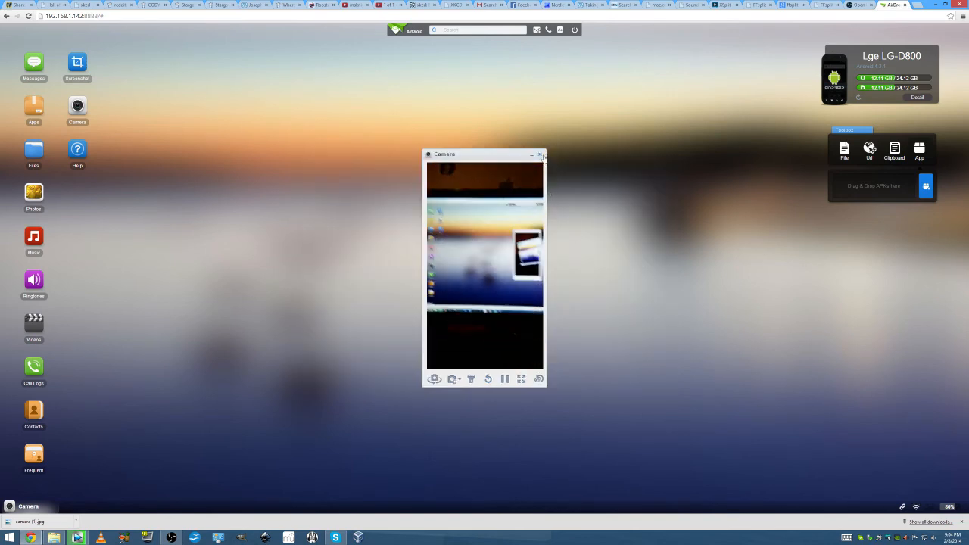
pyautogui.click(539, 154)
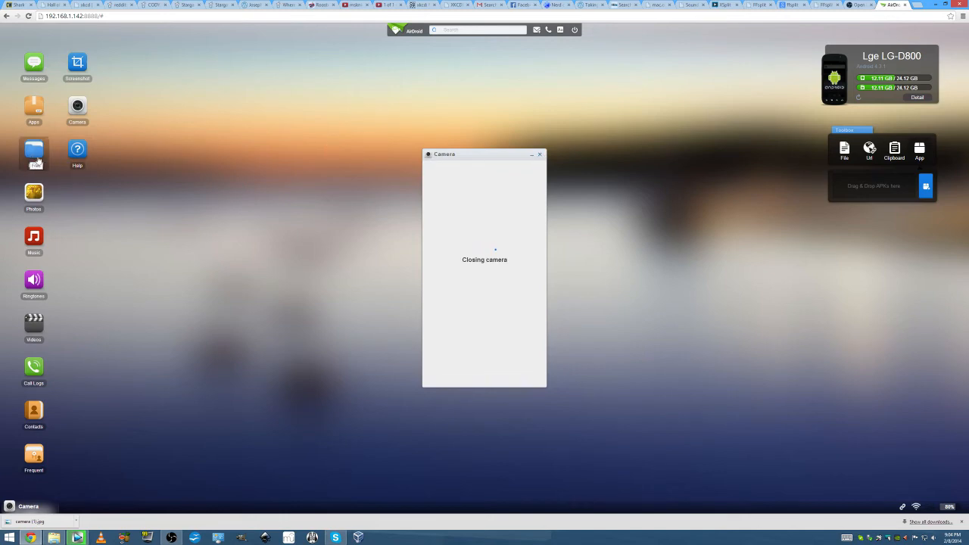
# Close the Camera window and bring up the Screenshot mirror window.
pyautogui.click(540, 155)
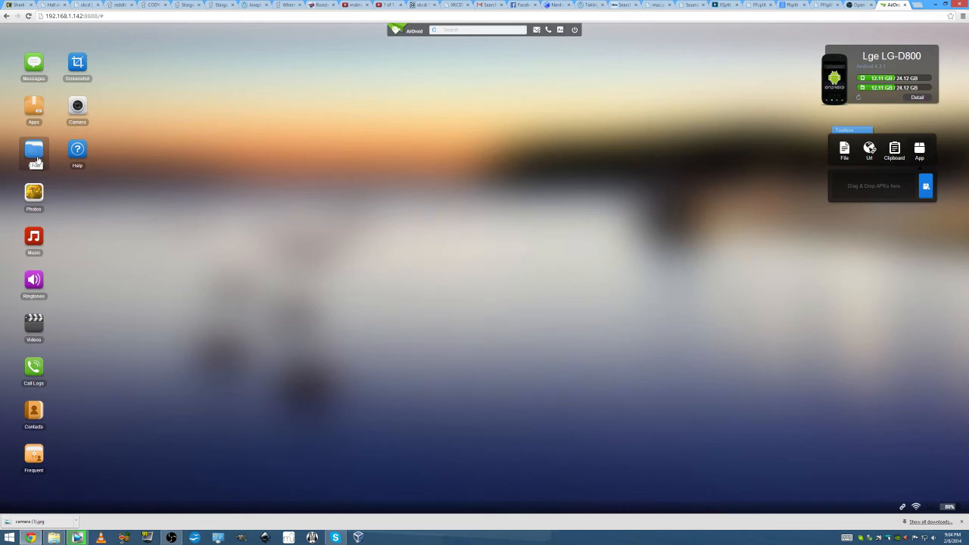
pyautogui.moveTo(55, 140)
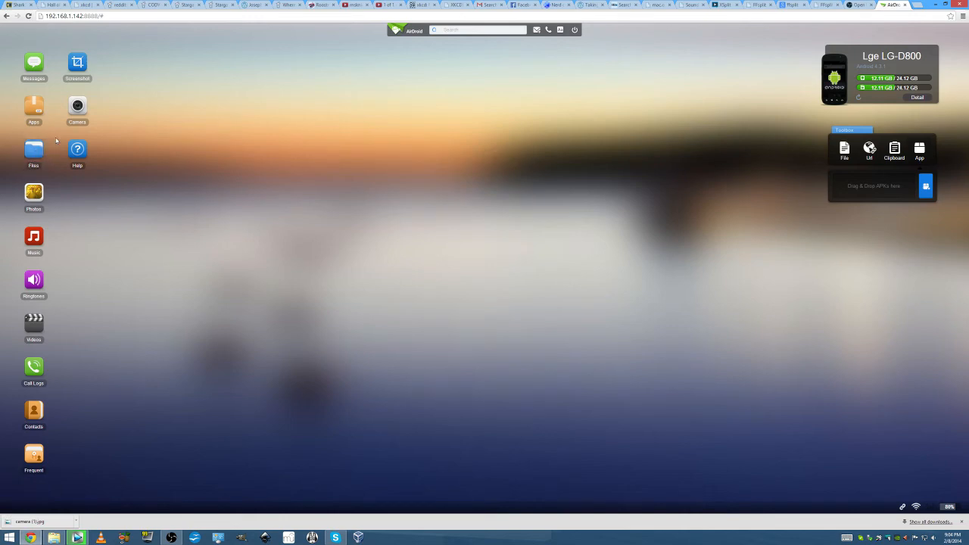
pyautogui.click(78, 65)
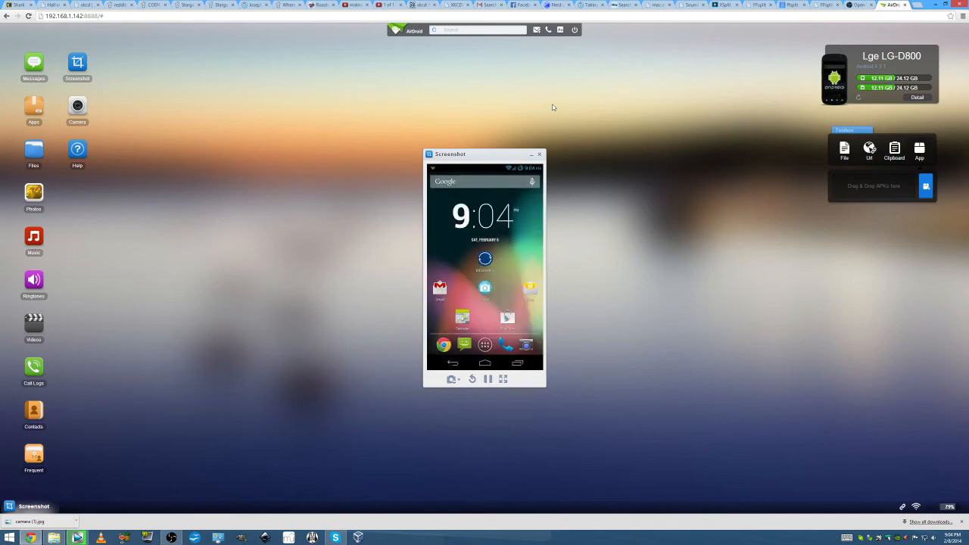
# Mirror the phone screen showing Google and switch the toolbox to Url.
pyautogui.click(444, 345)
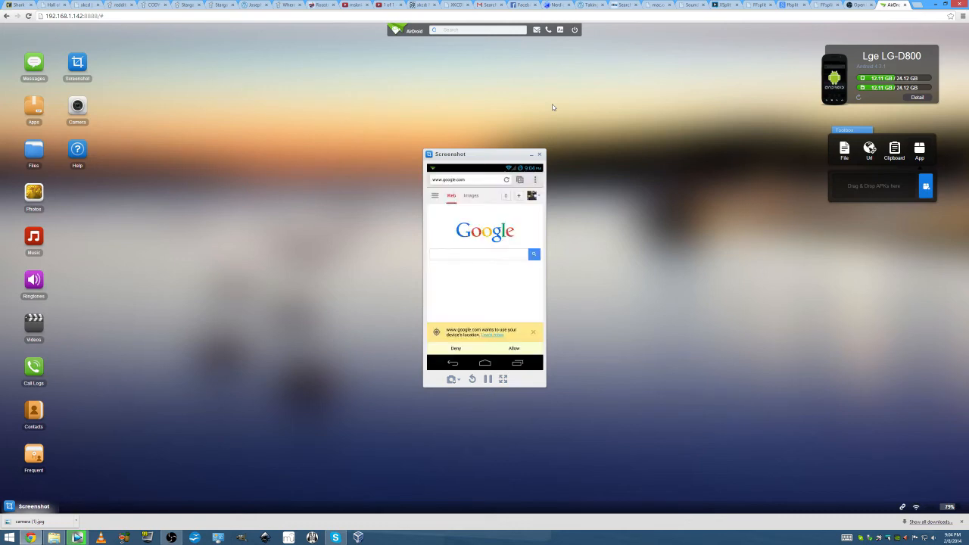
pyautogui.moveTo(865, 163)
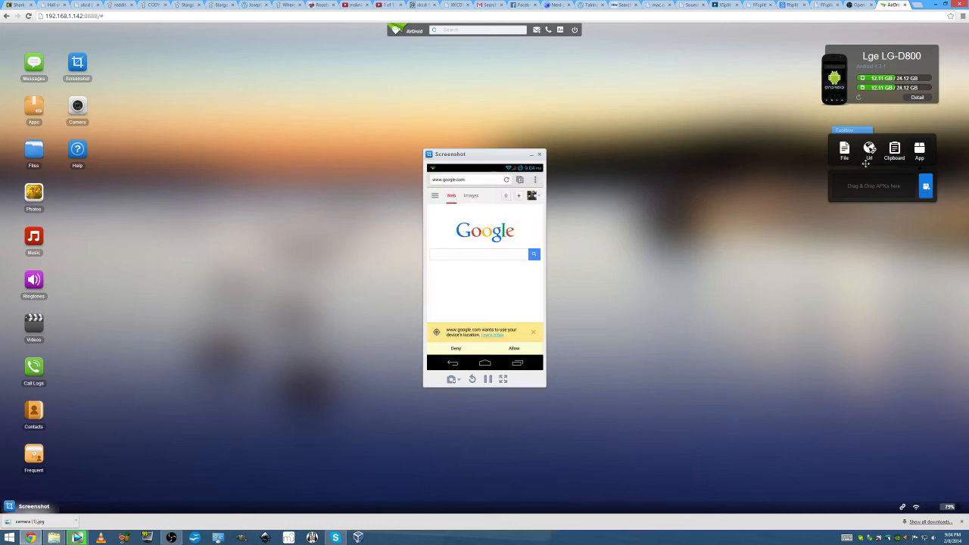
pyautogui.click(869, 150)
pyautogui.write('nerdonthestr')
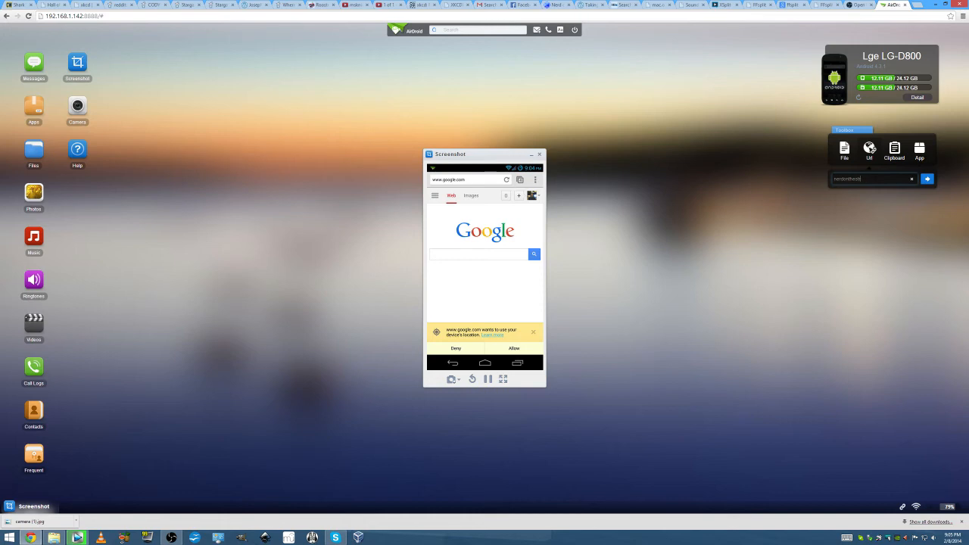
# Send nerdonthestreet.com to the phone, view the opened site, then return to the phone's home screen.
pyautogui.click(927, 179)
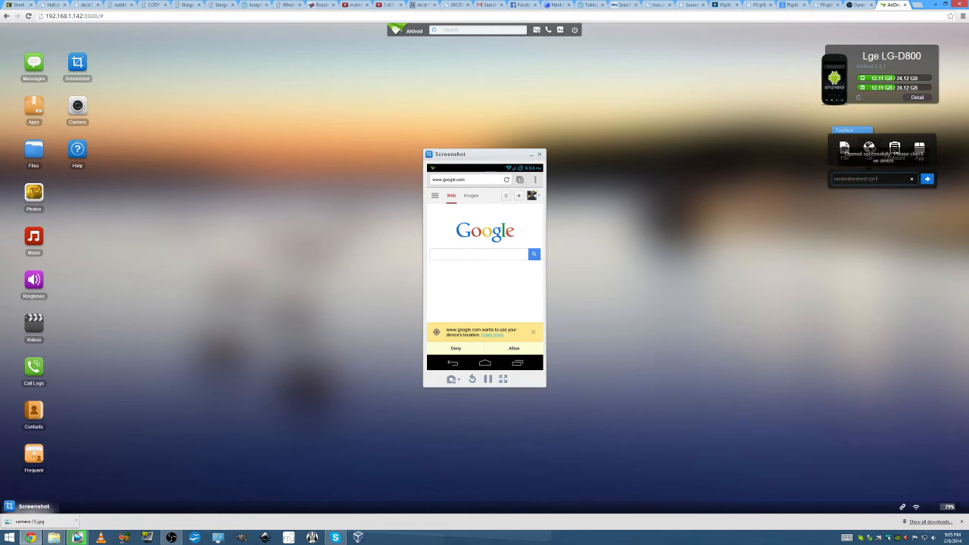
pyautogui.click(926, 179)
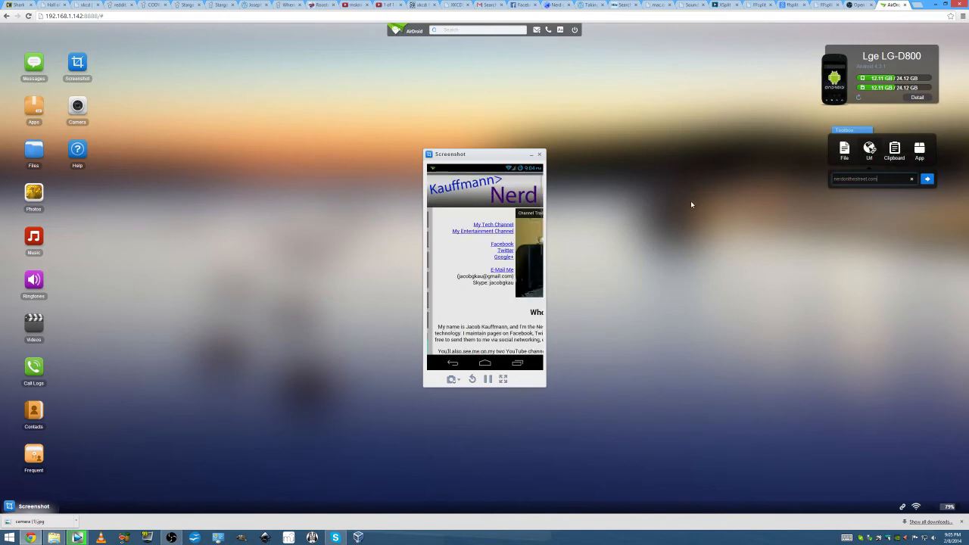
pyautogui.click(485, 363)
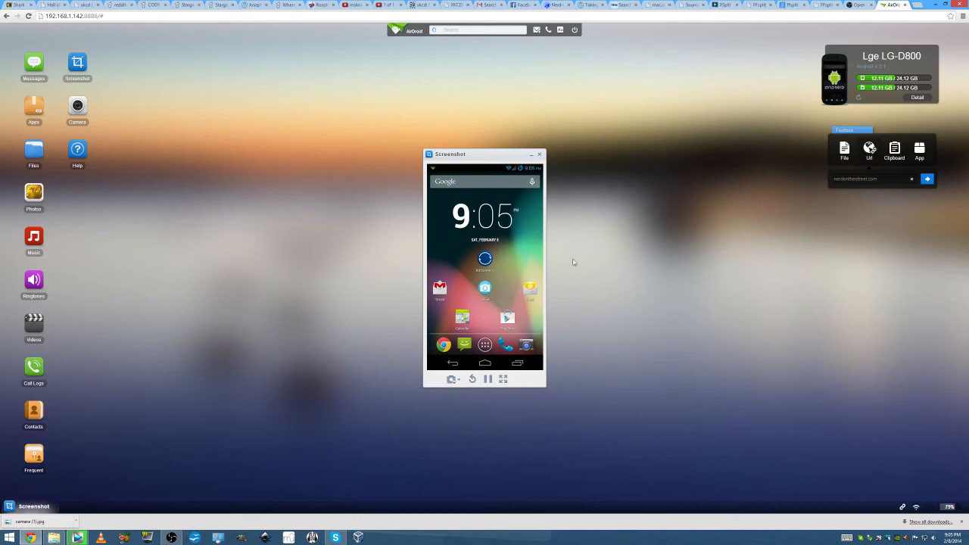
pyautogui.moveTo(602, 243)
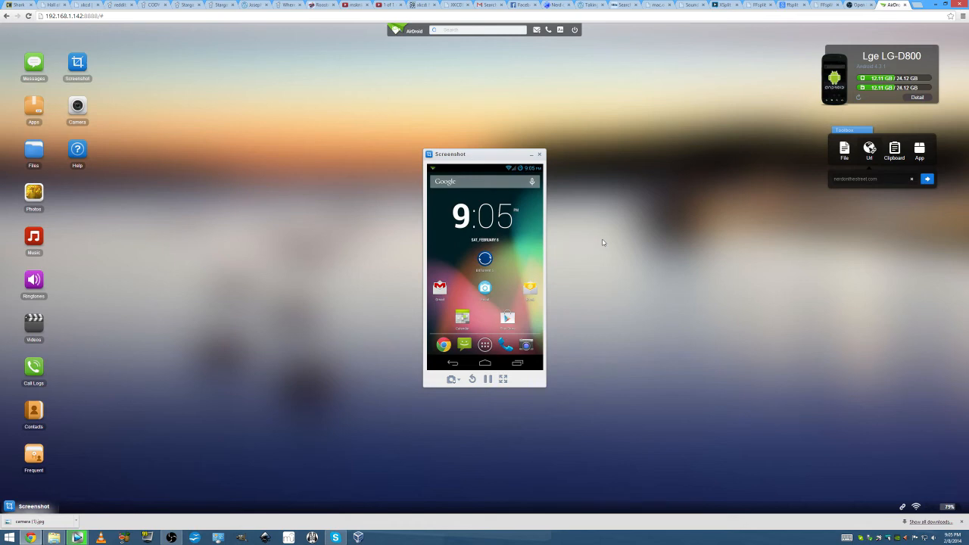
pyautogui.click(484, 345)
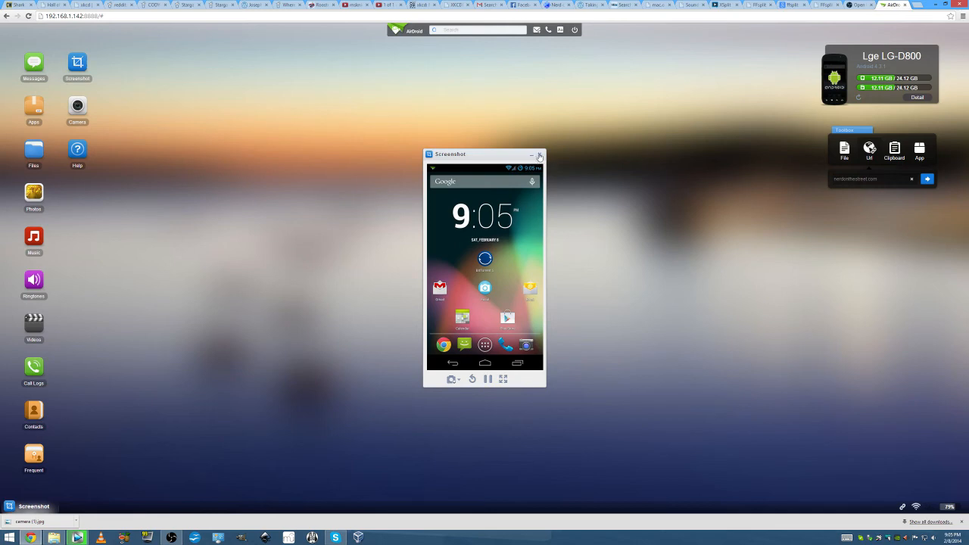
pyautogui.click(170, 537)
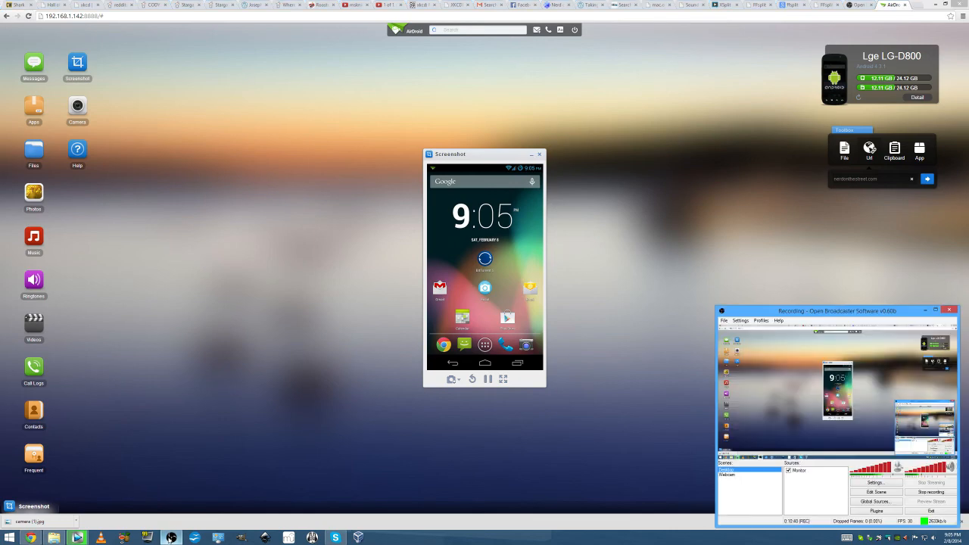
pyautogui.moveTo(245, 367)
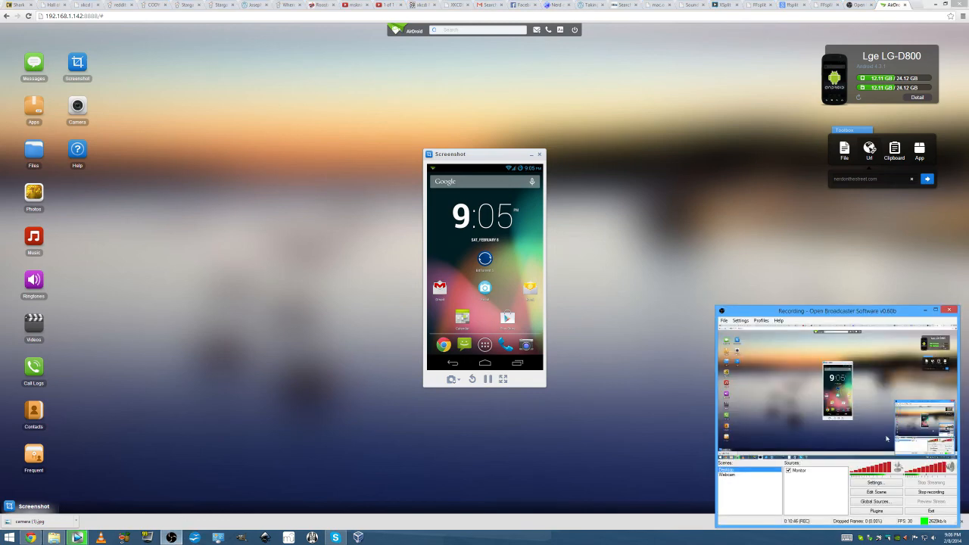
pyautogui.moveTo(647, 305)
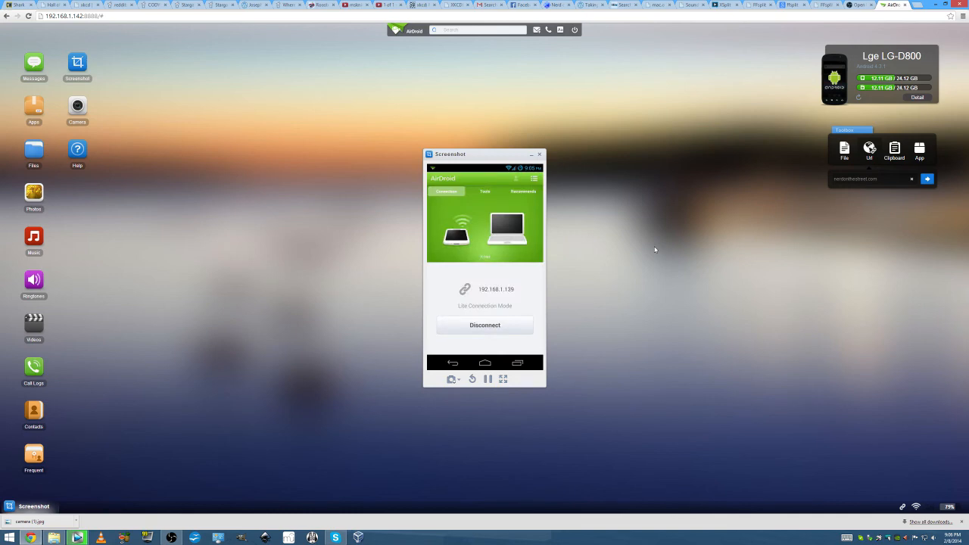
# Exit AirDroid from the phone app's overflow menu and confirm with OK.
pyautogui.click(534, 178)
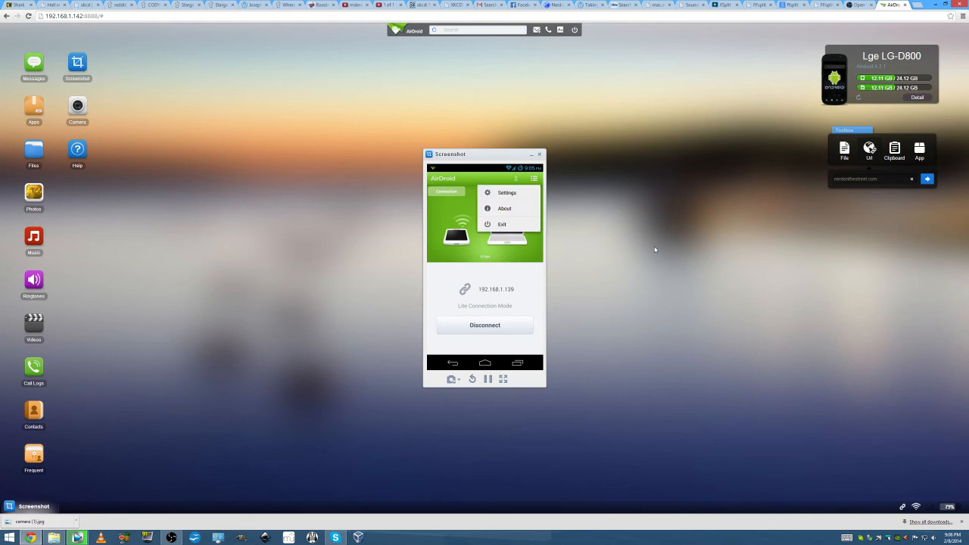
pyautogui.click(502, 224)
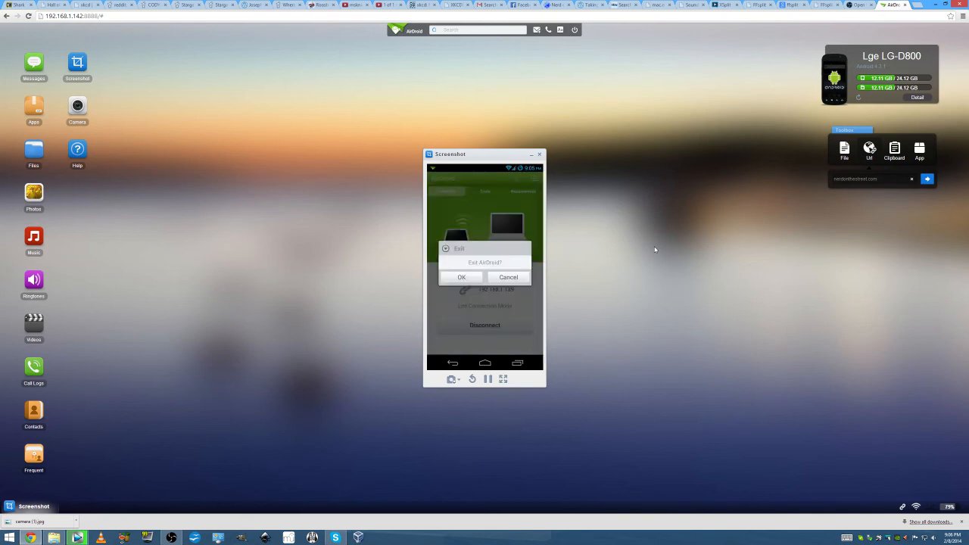
pyautogui.click(461, 277)
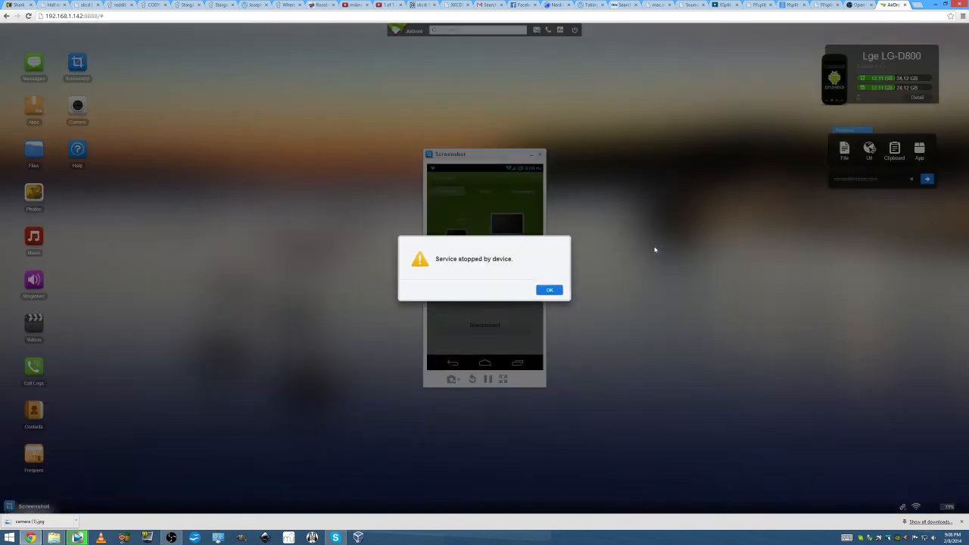